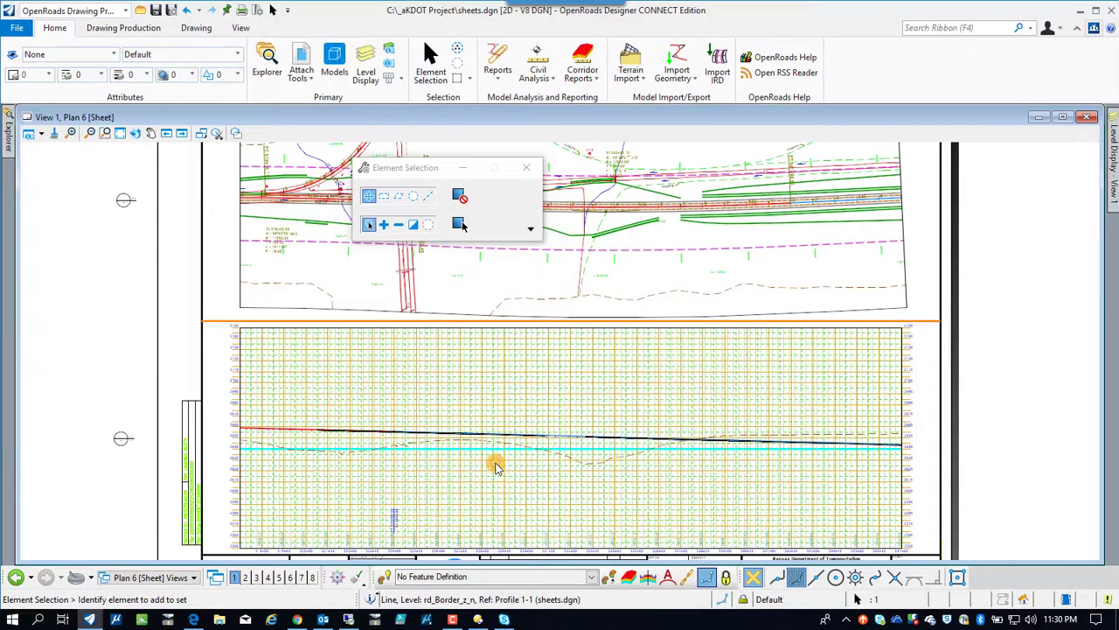
{"action": "mouse_move", "coordinate": [315, 162]}
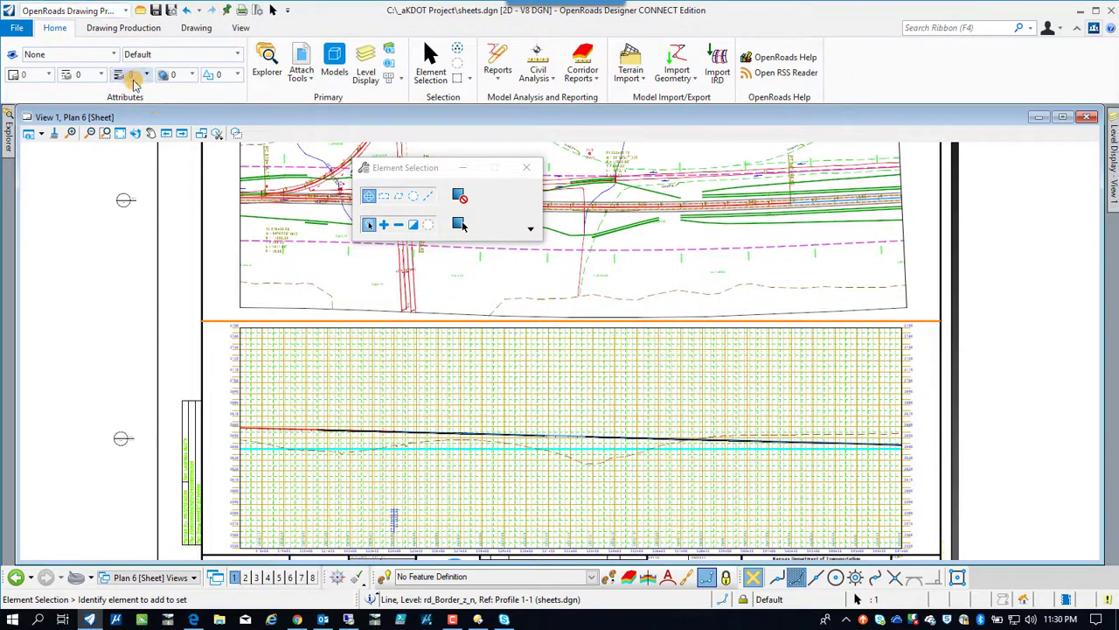
{"action": "mouse_move", "coordinate": [123, 27]}
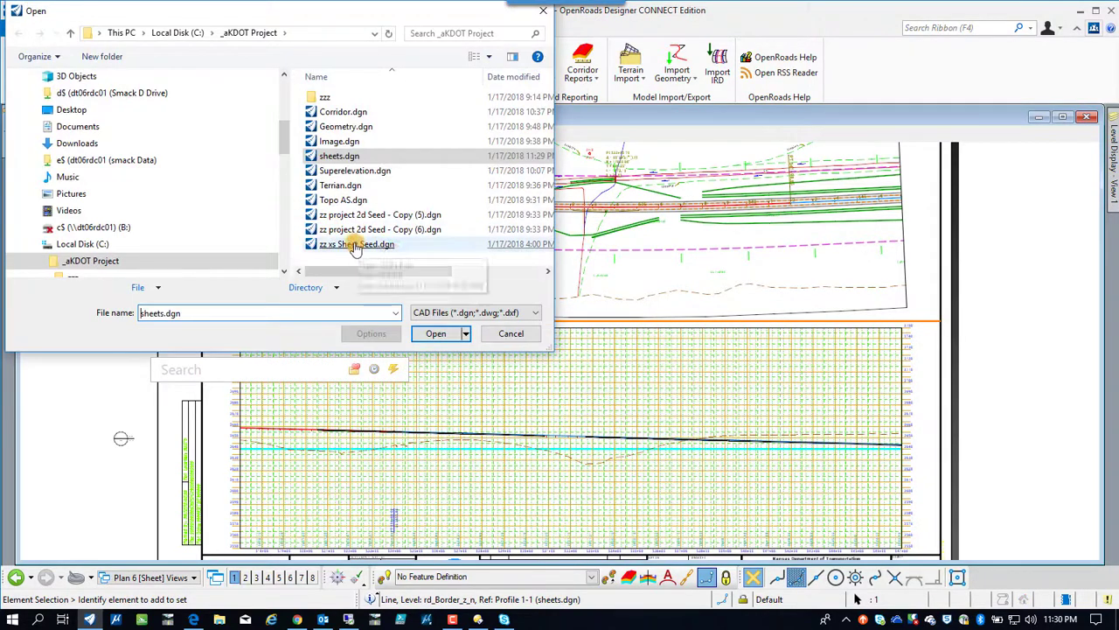
Step: Duplicate zz xs Sheet Seed.dgn and rename the copy to XS Sheets.dgn
{"action": "left_click", "coordinate": [357, 244]}
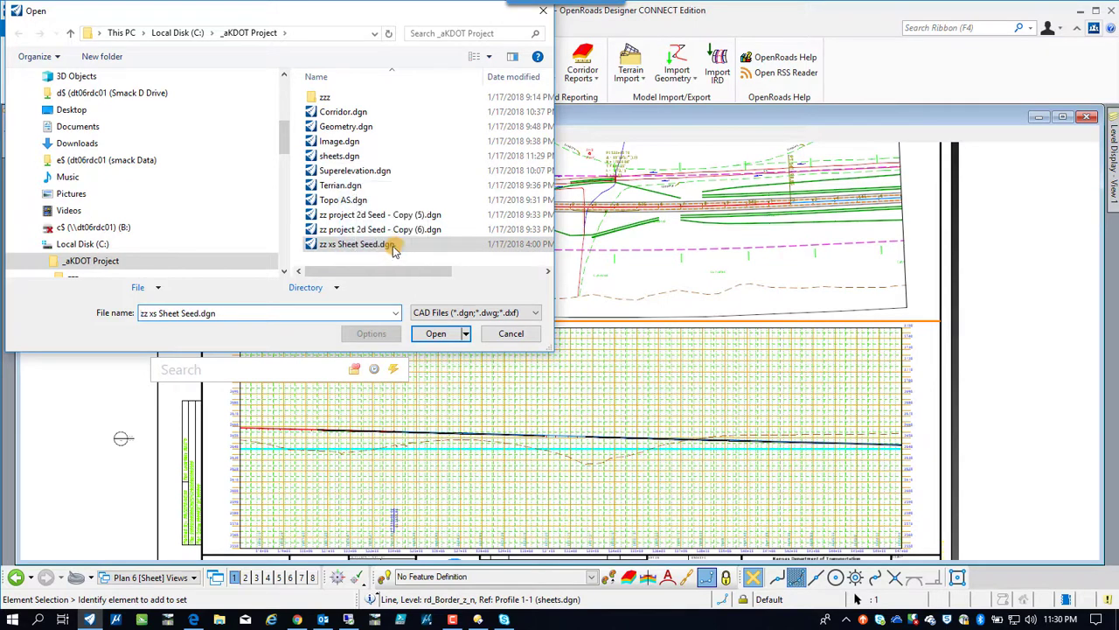
{"action": "left_click", "coordinate": [381, 244]}
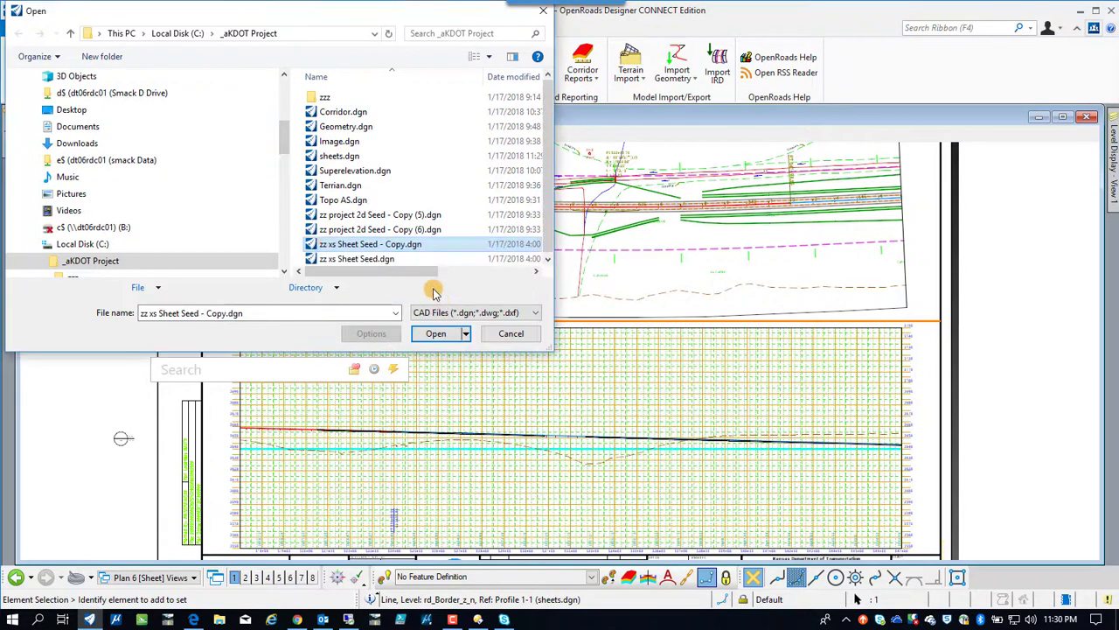
{"action": "left_click", "coordinate": [357, 258]}
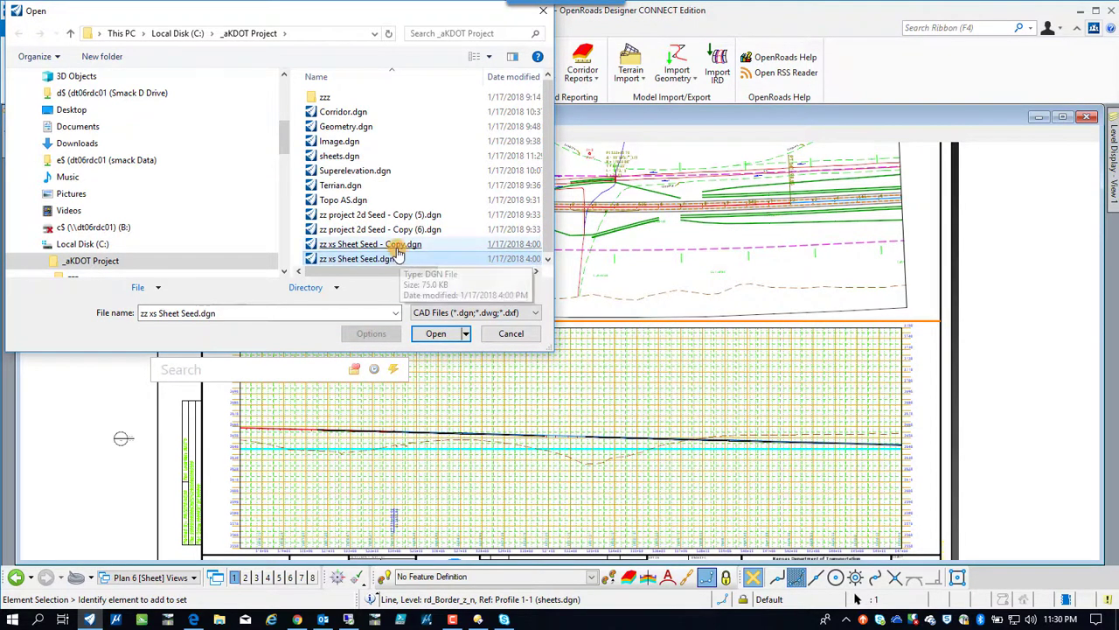
{"action": "left_click", "coordinate": [369, 244]}
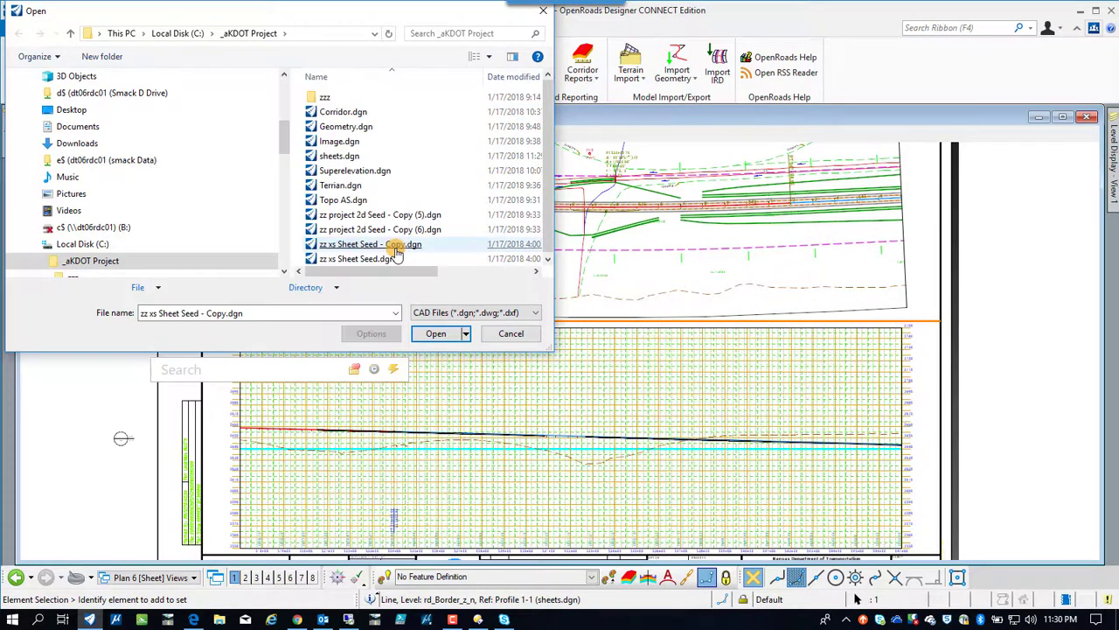
{"action": "mouse_move", "coordinate": [394, 244]}
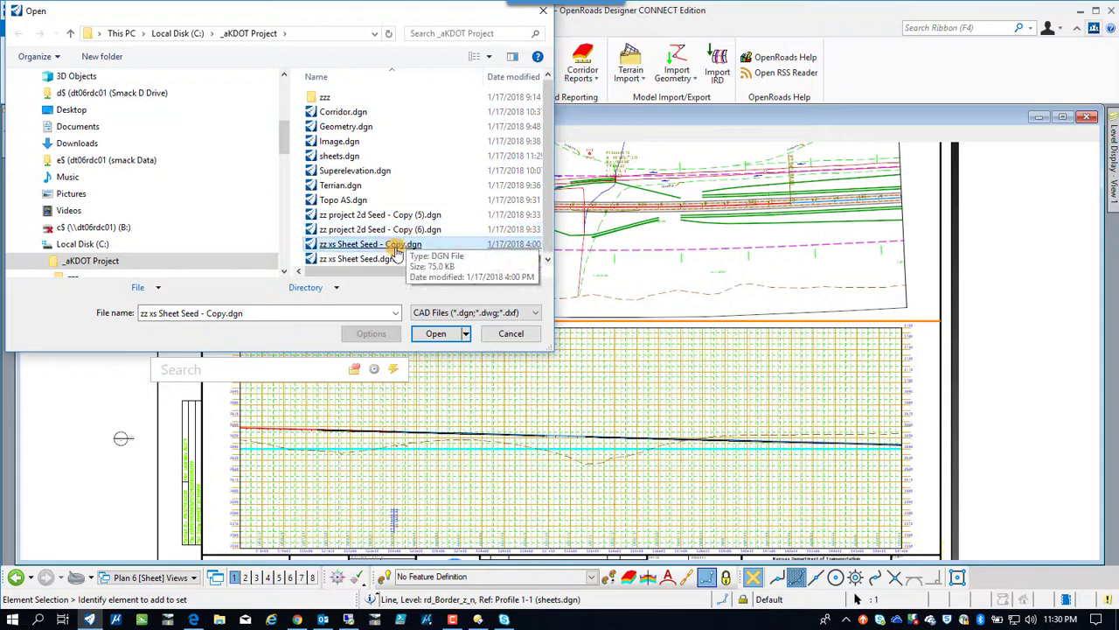
{"action": "left_click", "coordinate": [371, 244]}
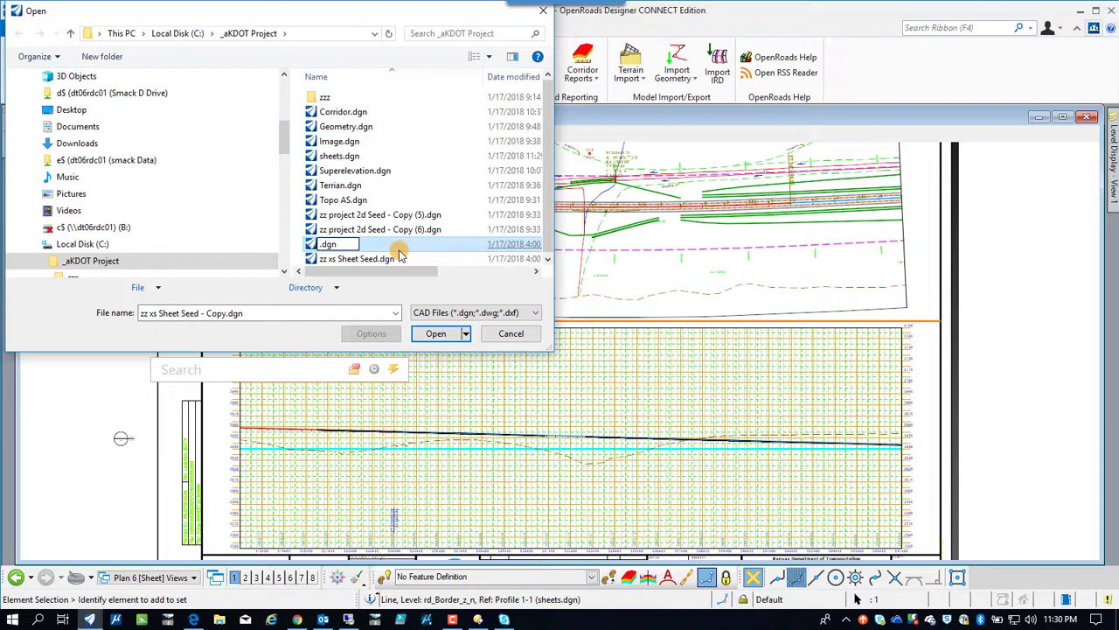
{"action": "type", "text": "XS"}
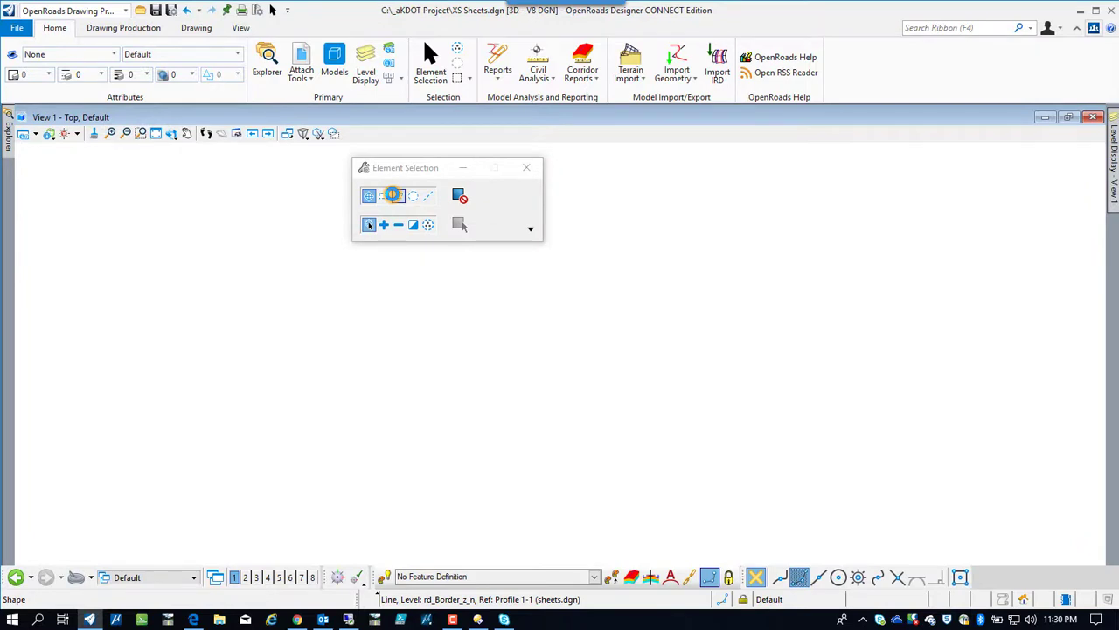
{"action": "mouse_move", "coordinate": [398, 224]}
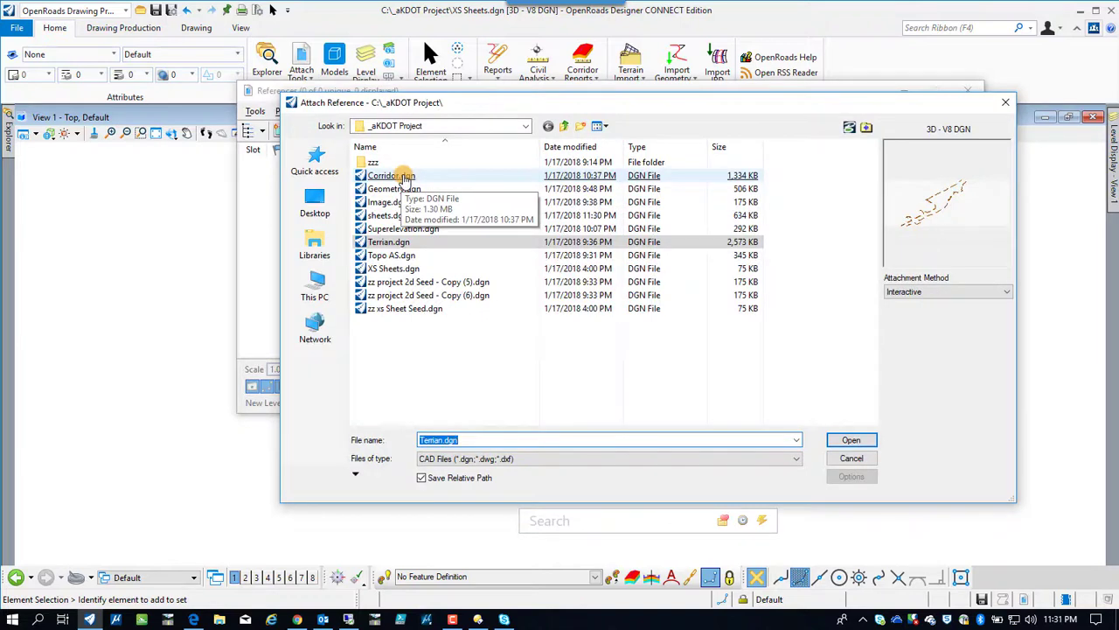
Step: Attach Corridor.dgn and Terrain.dgn as references
{"action": "left_click", "coordinate": [391, 175]}
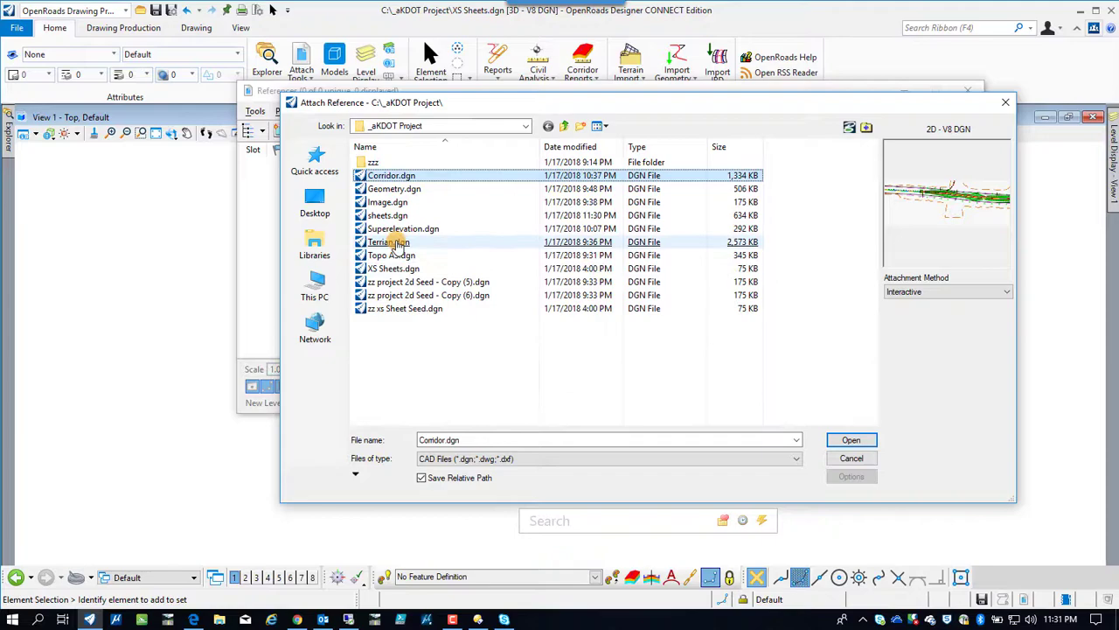
{"action": "left_click", "coordinate": [394, 189]}
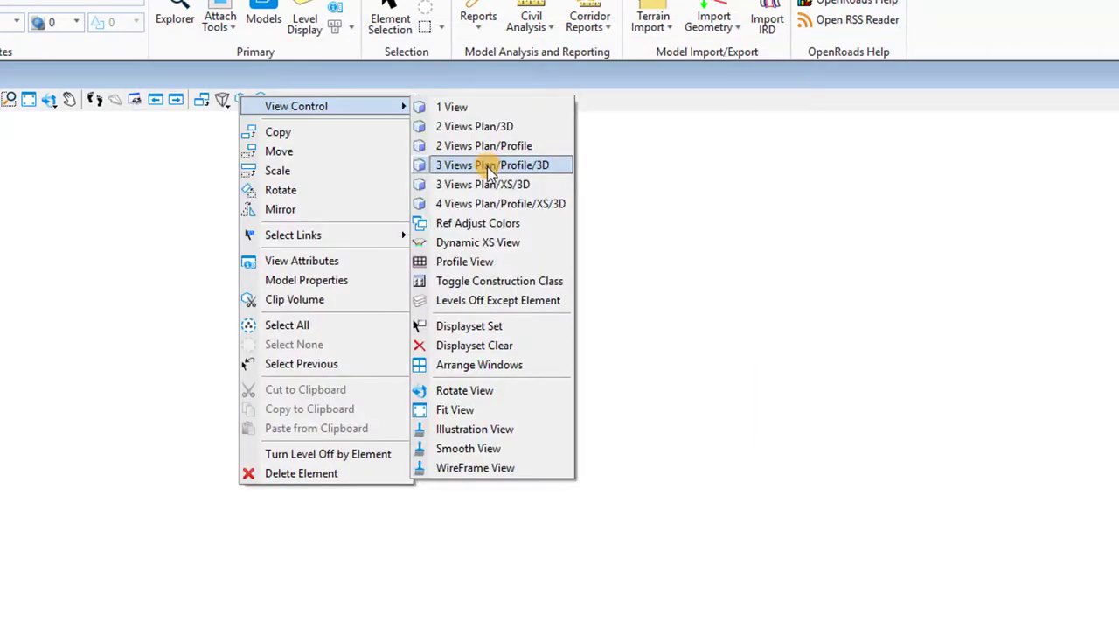
{"action": "mouse_move", "coordinate": [484, 146]}
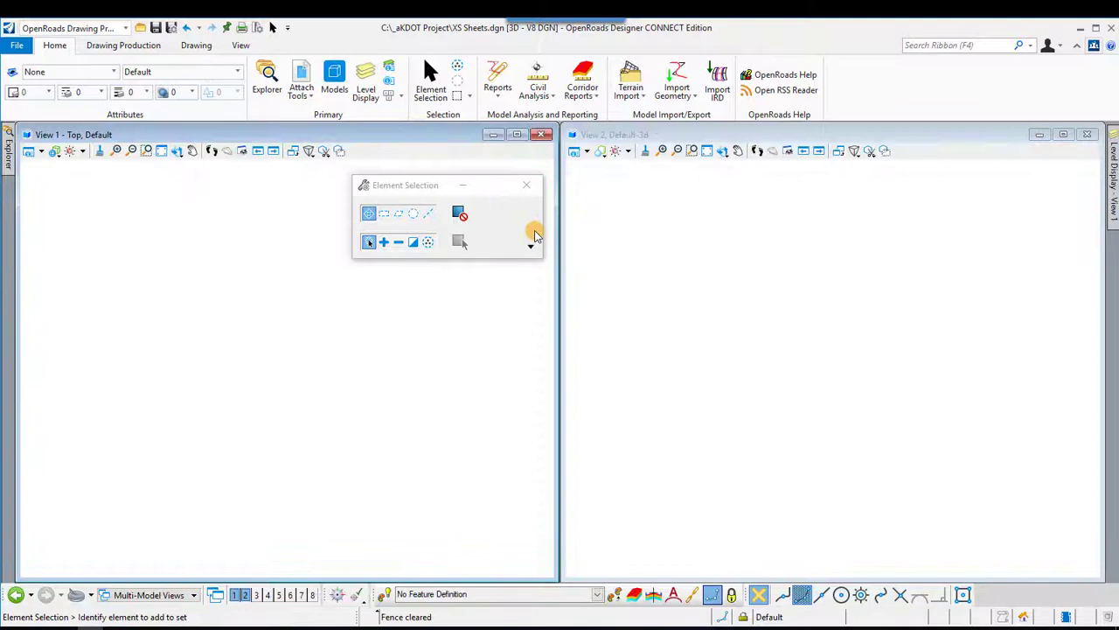
{"action": "mouse_move", "coordinate": [321, 247]}
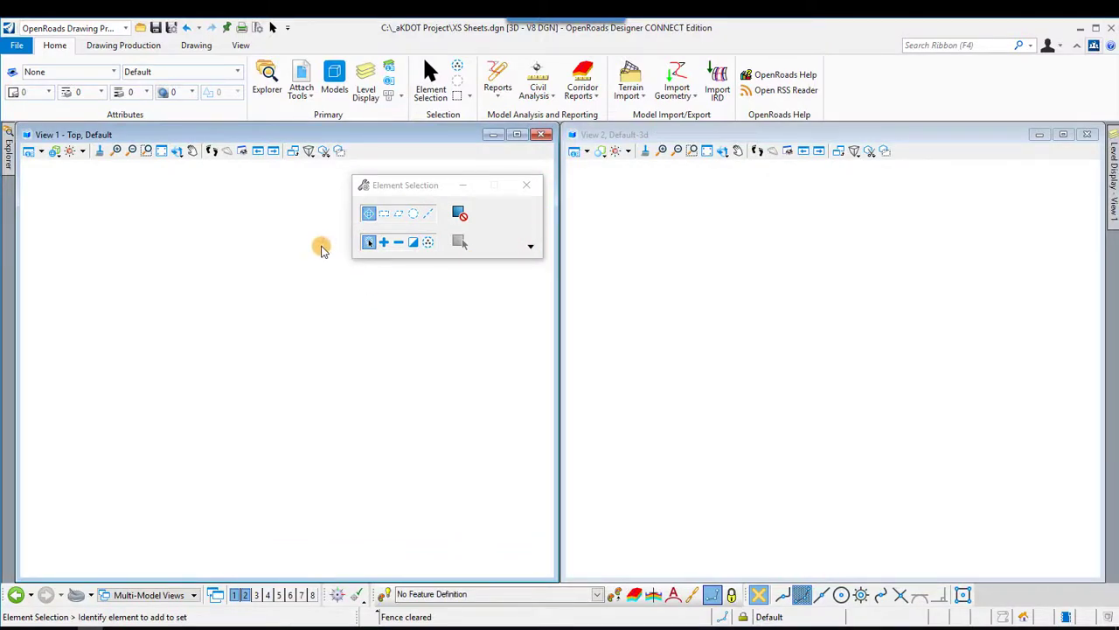
Step: Switch the view layout to 3 Views Plan/Profile/3D
{"action": "left_click", "coordinate": [161, 150]}
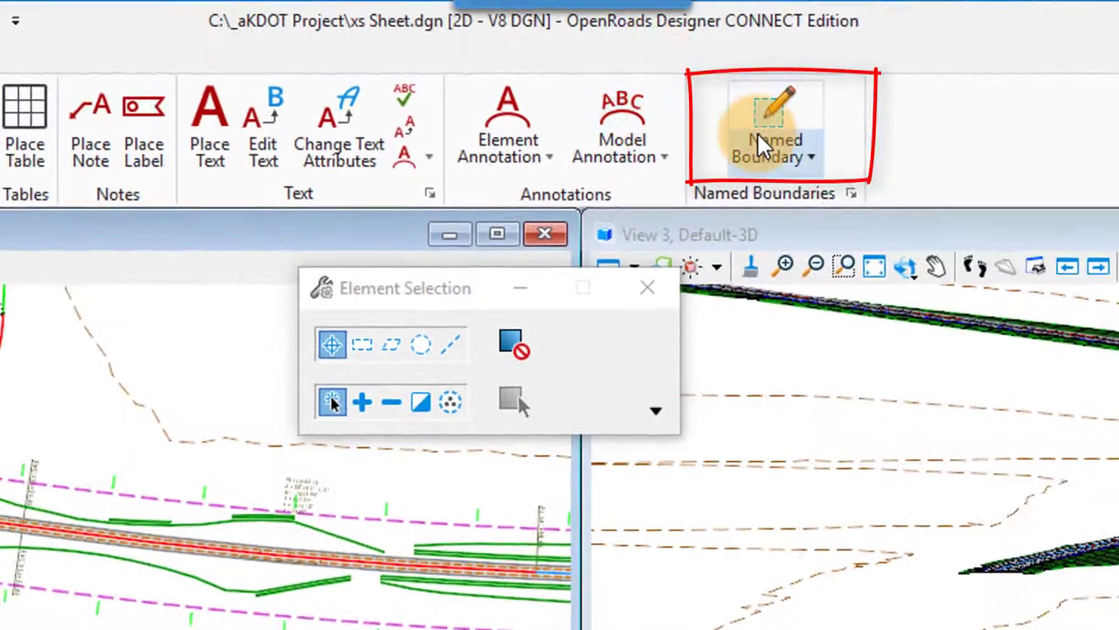
Step: Start a Civil Cross Section boundary CL27 with XS 10 Scale seed along the centerline
{"action": "left_click", "coordinate": [774, 105]}
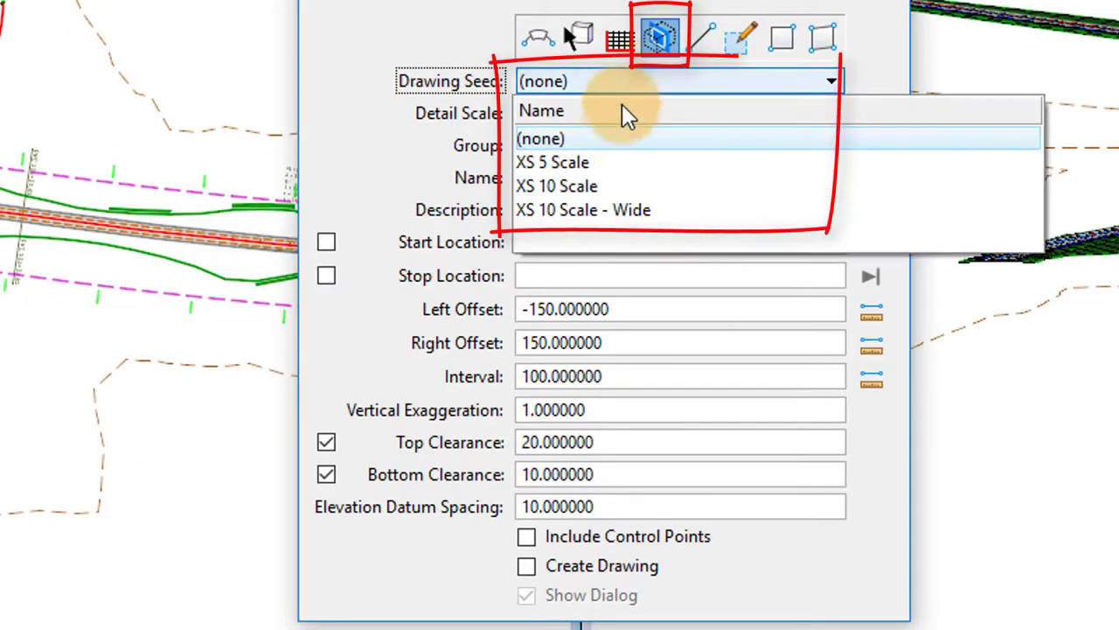
{"action": "left_click", "coordinate": [557, 186]}
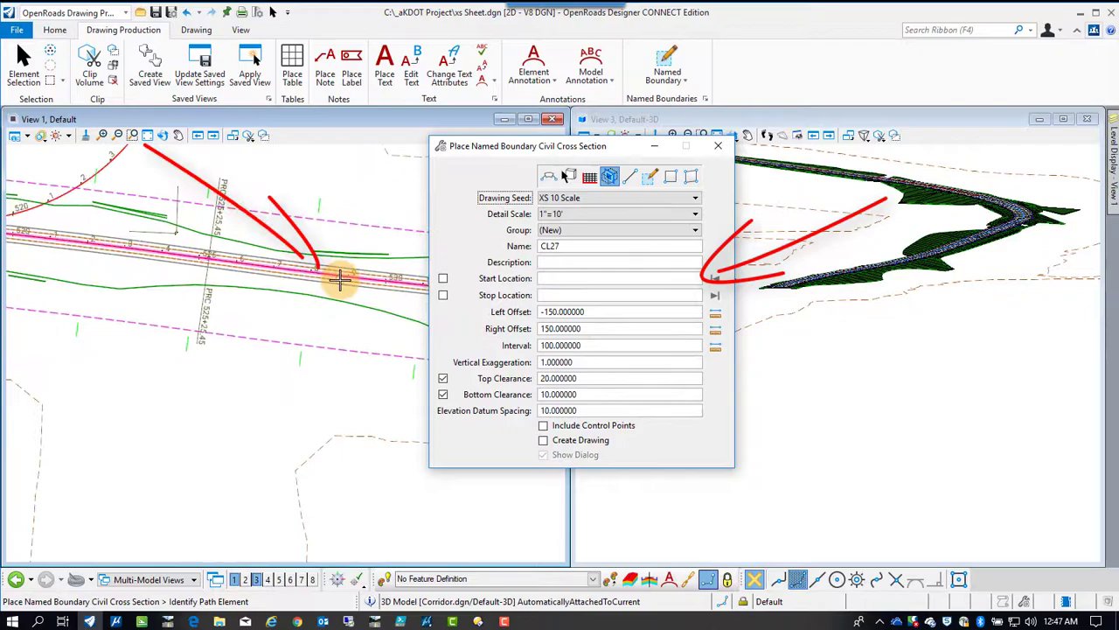
{"action": "left_click", "coordinate": [342, 278]}
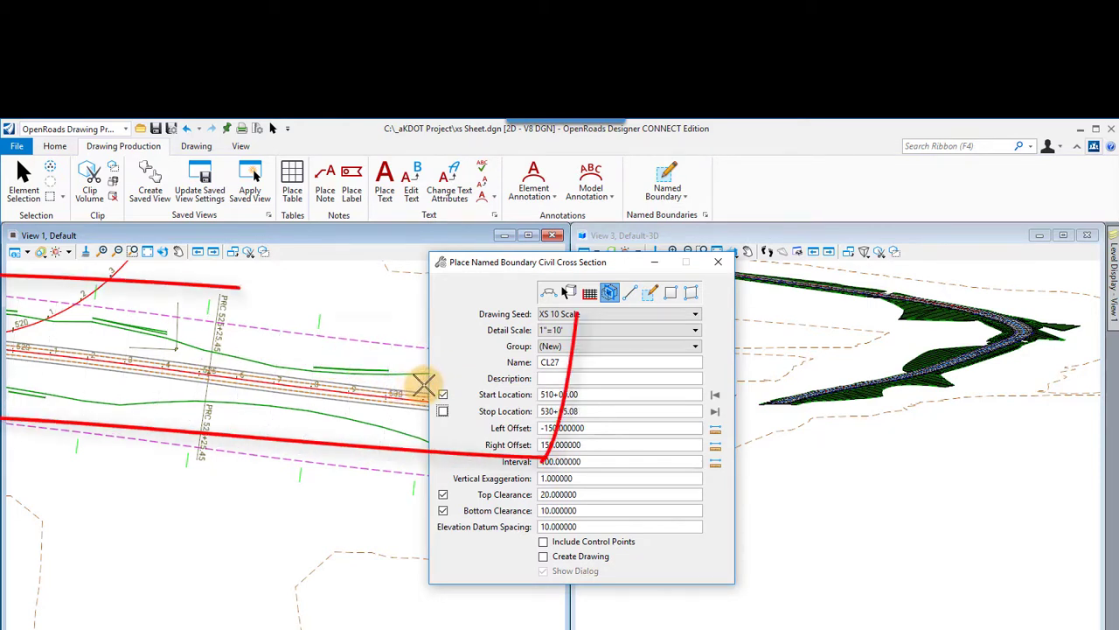
Step: Accept the settings to place the CL27 cross-section boundaries along the centerline
{"action": "left_click_drag", "start_coordinate": [525, 261], "coordinate": [651, 260]}
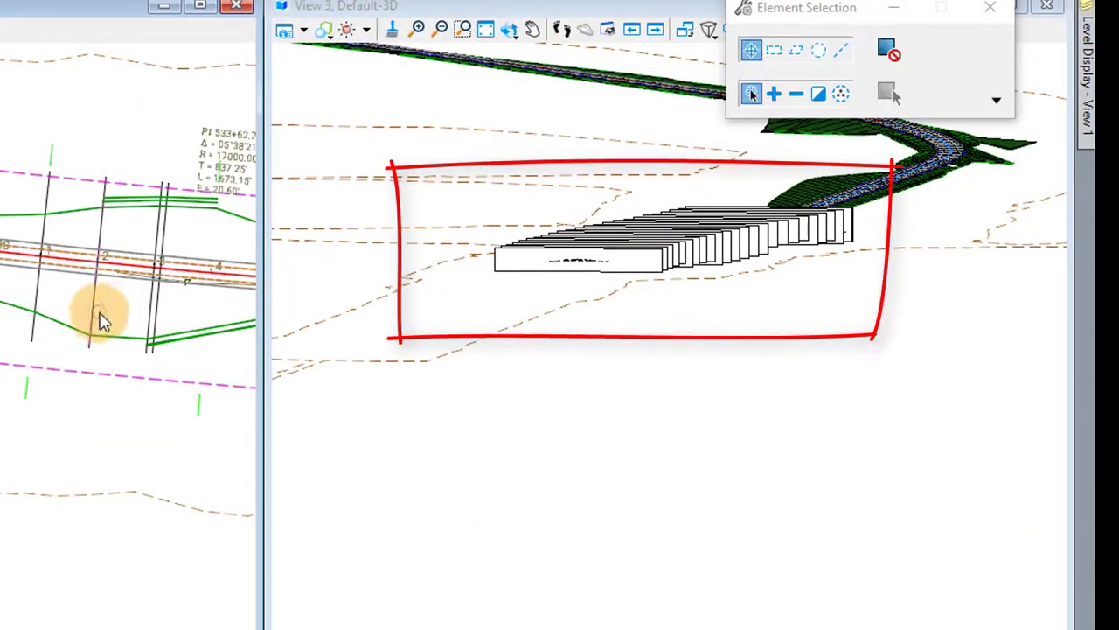
{"action": "mouse_move", "coordinate": [1065, 272]}
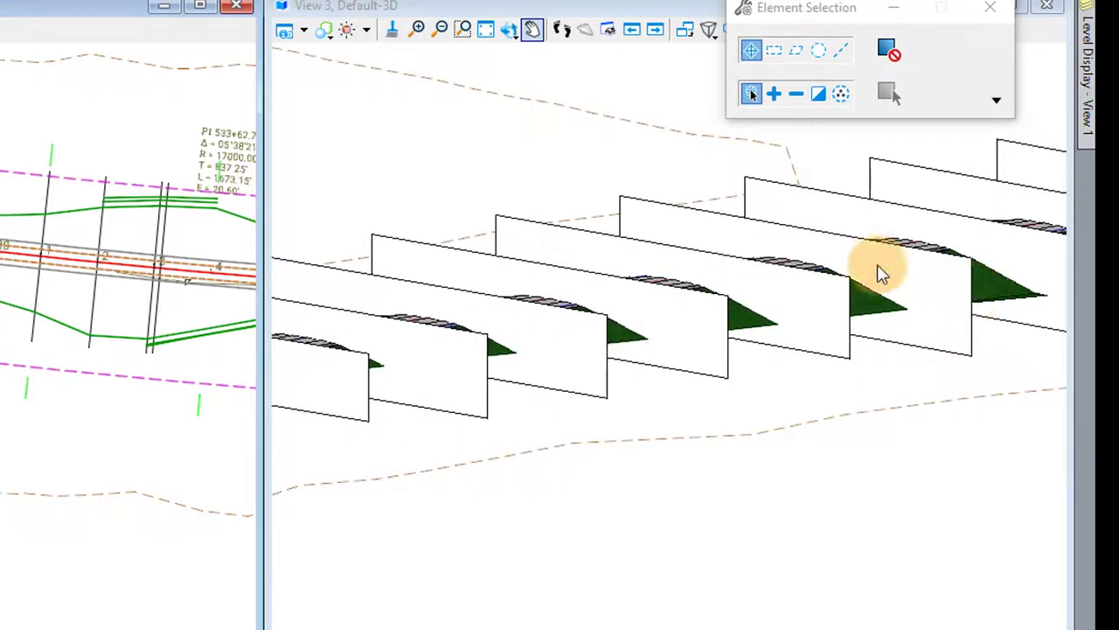
Step: Orbit the 3D view to see the CL27 section frames cutting the corridor
{"action": "left_click", "coordinate": [509, 29]}
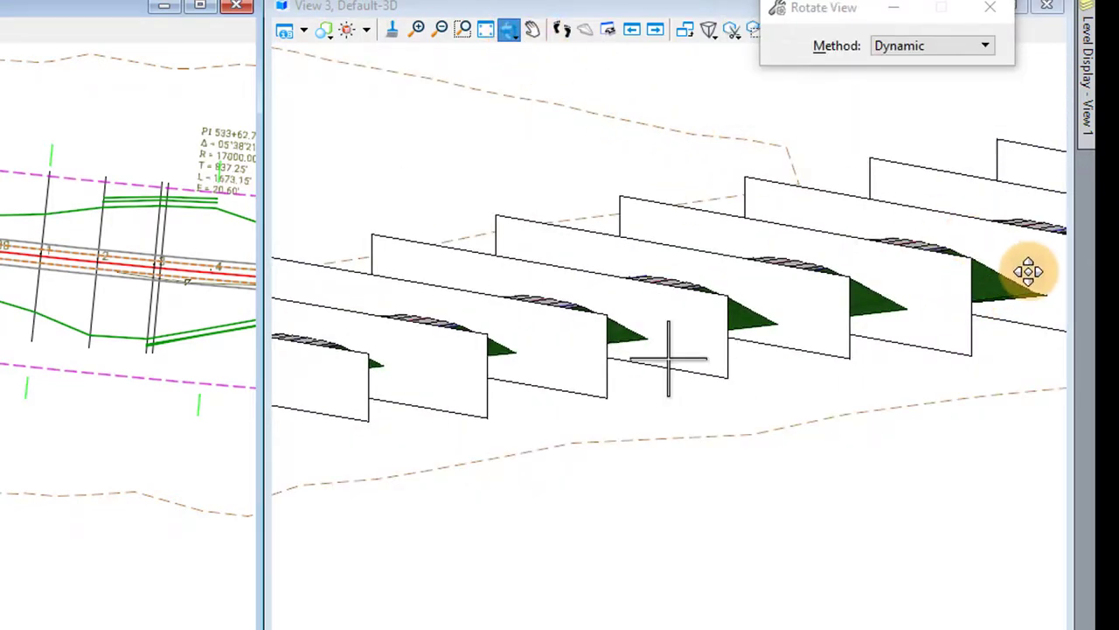
{"action": "left_click_drag", "start_coordinate": [1028, 271], "coordinate": [966, 282]}
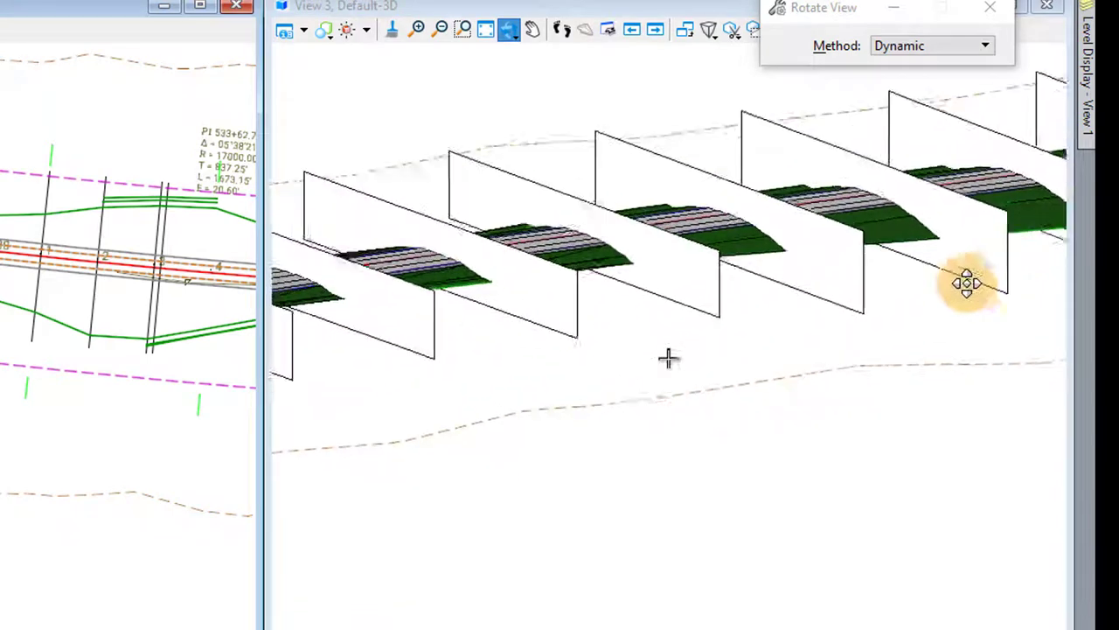
{"action": "left_click_drag", "start_coordinate": [966, 283], "coordinate": [937, 282]}
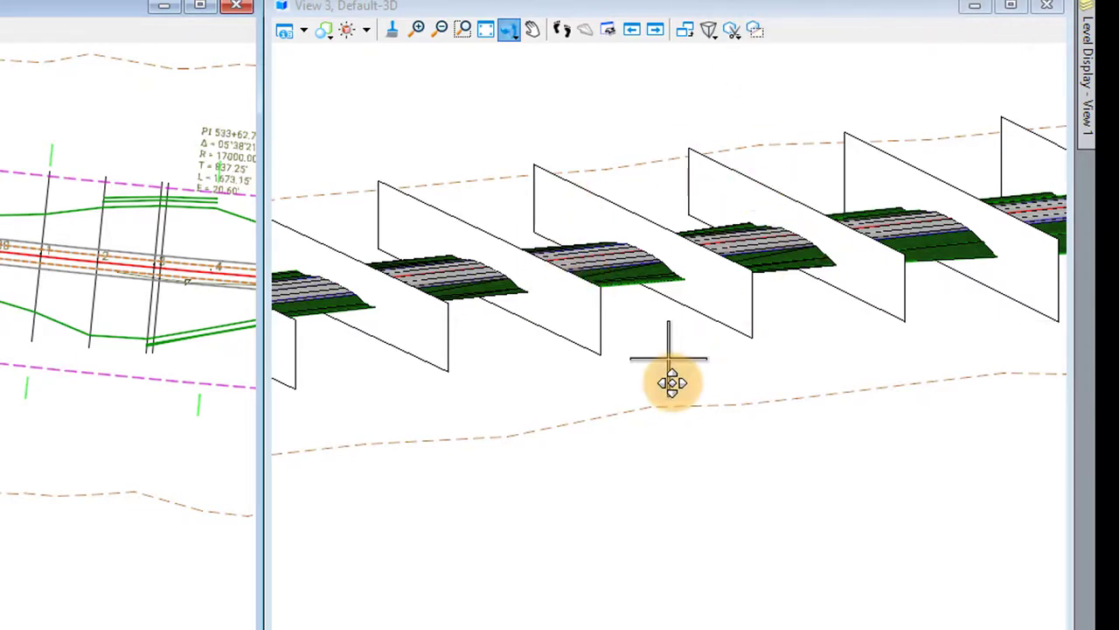
{"action": "mouse_move", "coordinate": [304, 394]}
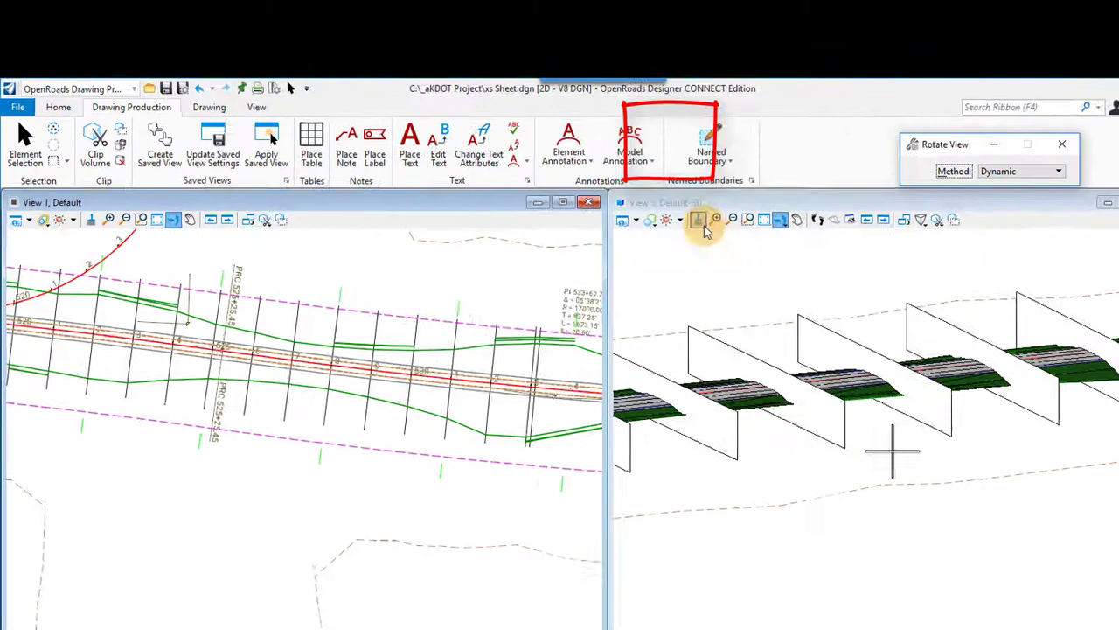
Step: Open Named Boundaries and expand Cross Section Groups to show the CL27 group
{"action": "left_click", "coordinate": [710, 144]}
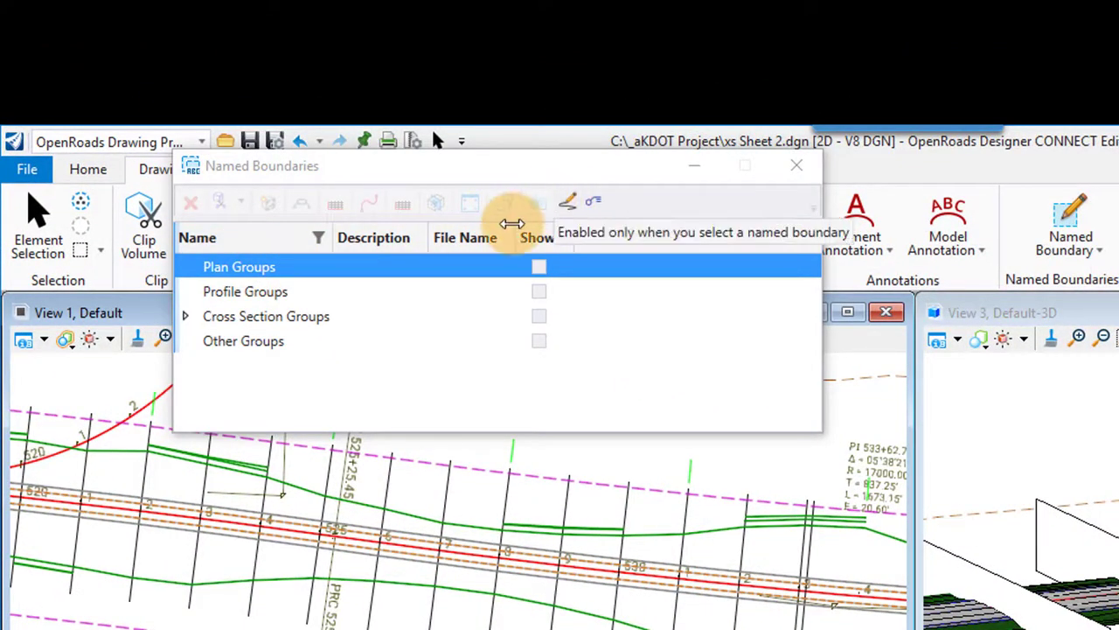
{"action": "mouse_move", "coordinate": [188, 267]}
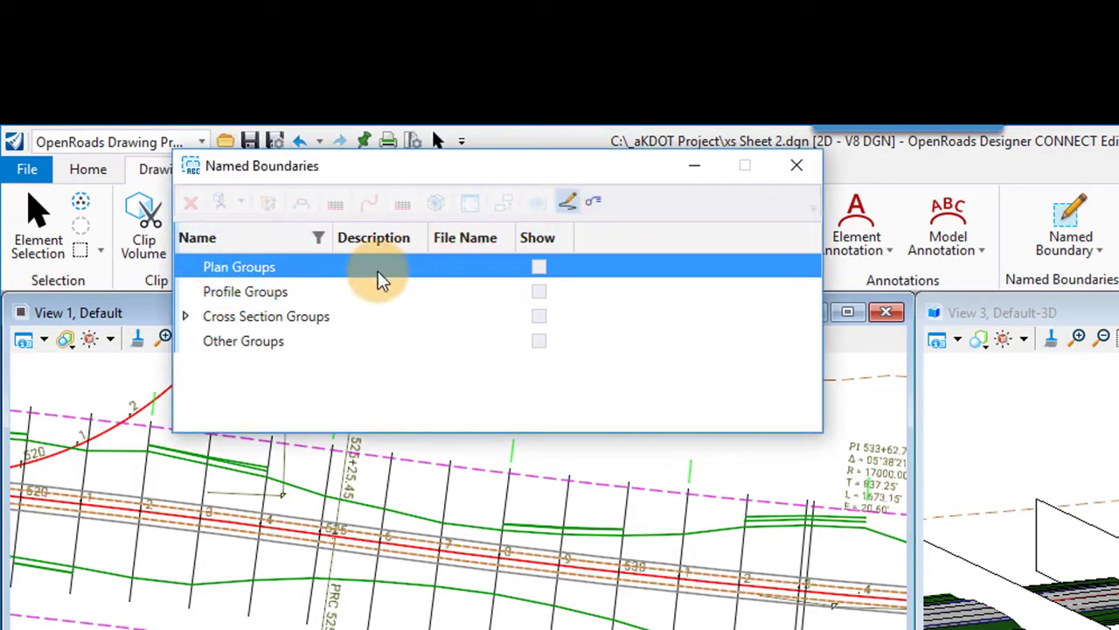
{"action": "left_click", "coordinate": [185, 316]}
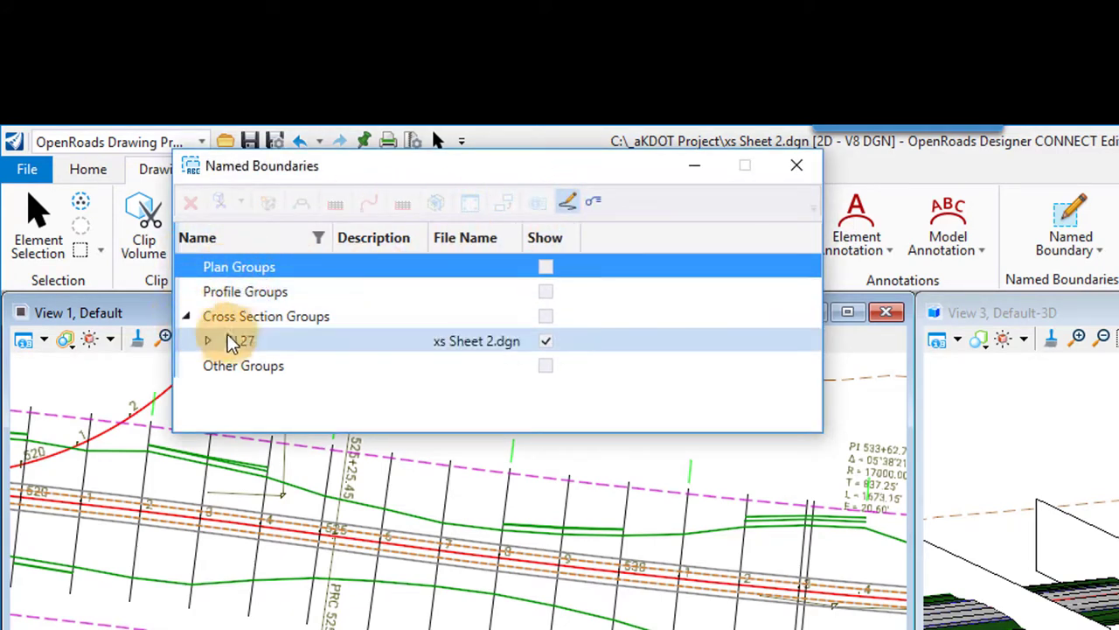
Step: Create a cross-section drawing from the CL27 group using the default Create Drawing settings
{"action": "right_click", "coordinate": [239, 341]}
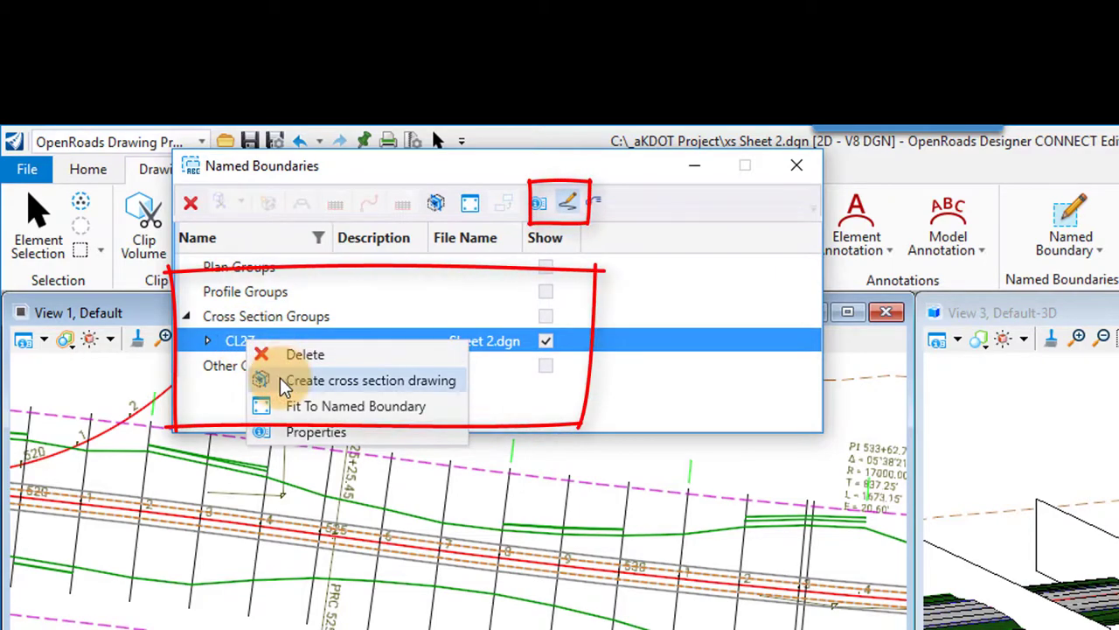
{"action": "left_click", "coordinate": [370, 379]}
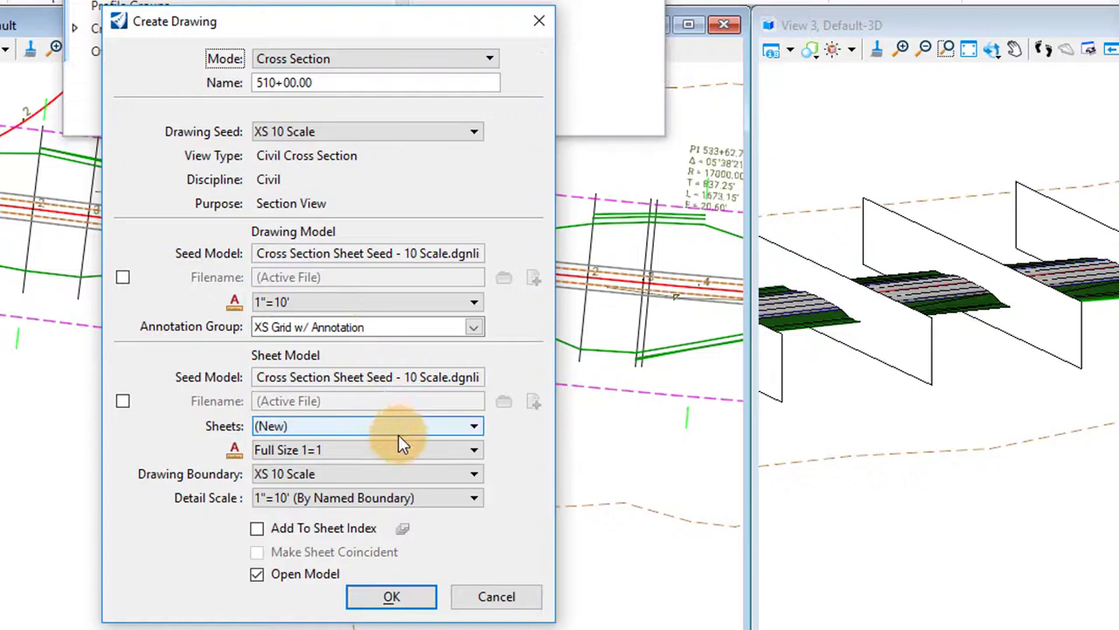
{"action": "mouse_move", "coordinate": [366, 573]}
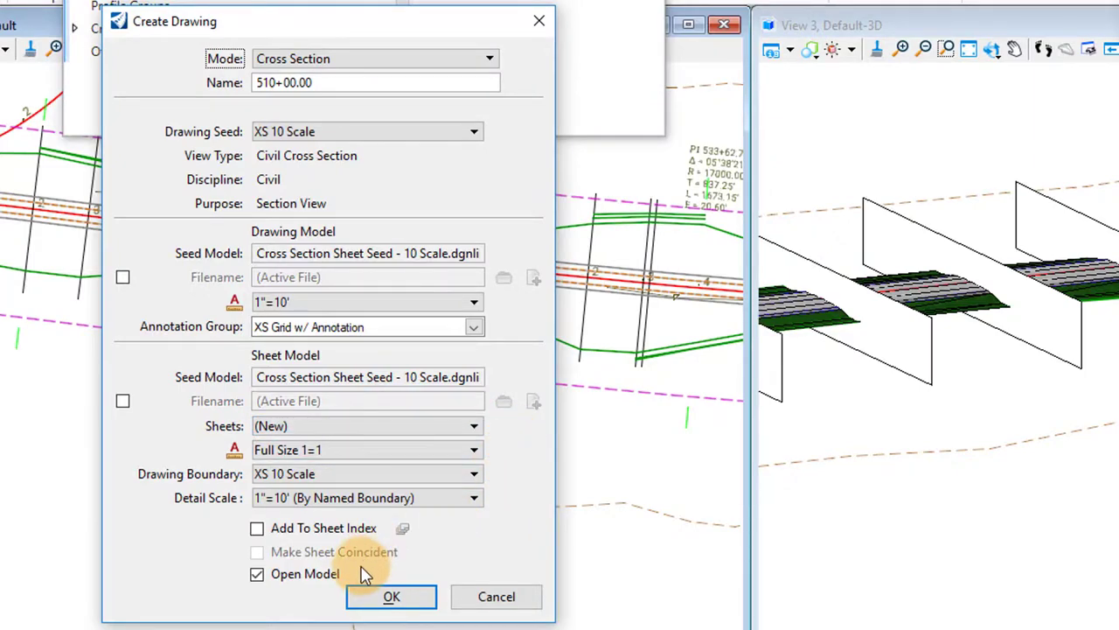
{"action": "mouse_move", "coordinate": [234, 454]}
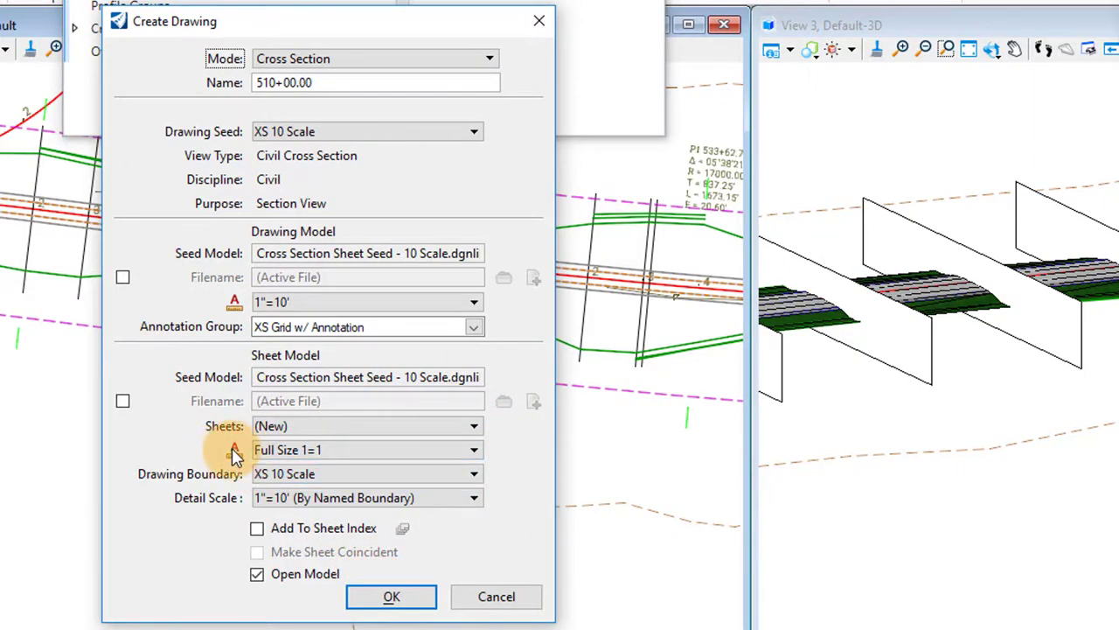
{"action": "left_click", "coordinate": [391, 595]}
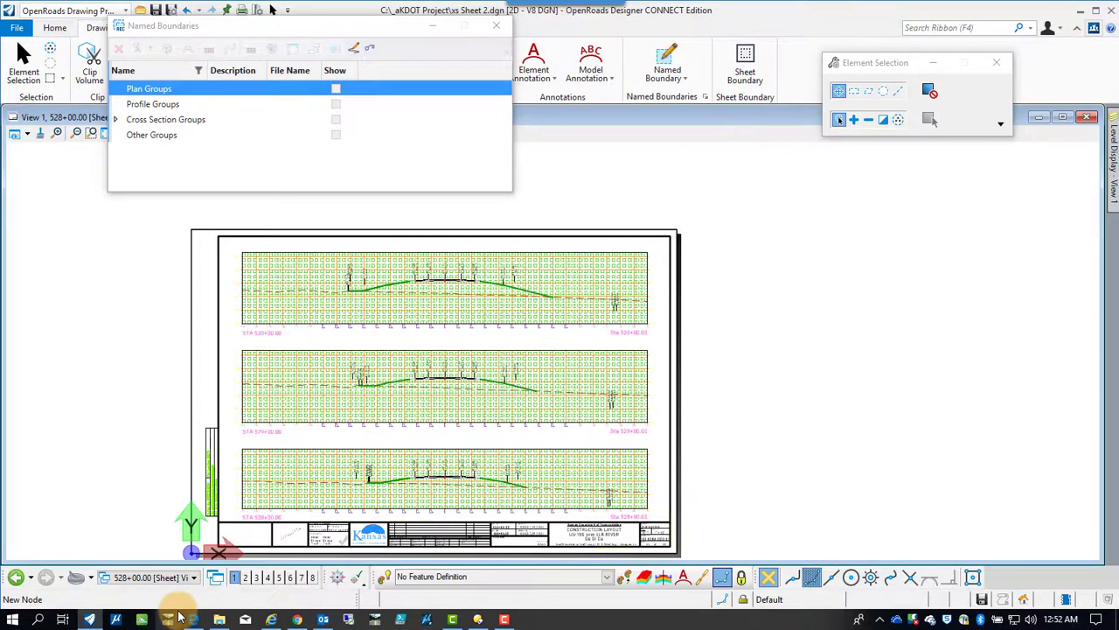
Step: Zoom into the 510+00.00 sheet to read section offset and elevation labels
{"action": "left_click", "coordinate": [192, 577]}
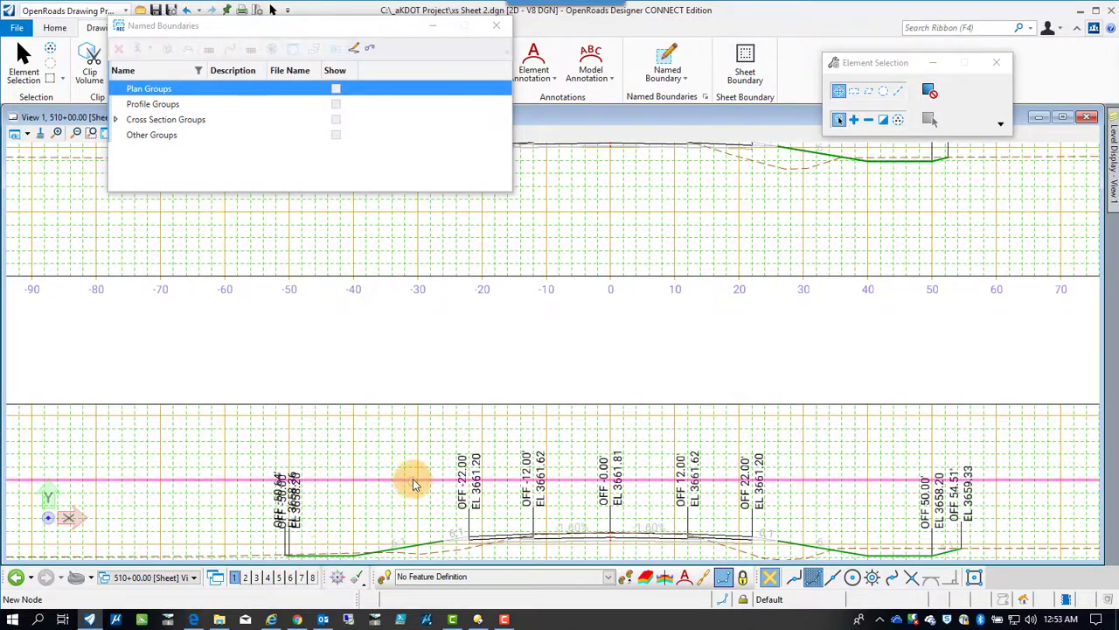
{"action": "mouse_move", "coordinate": [416, 481]}
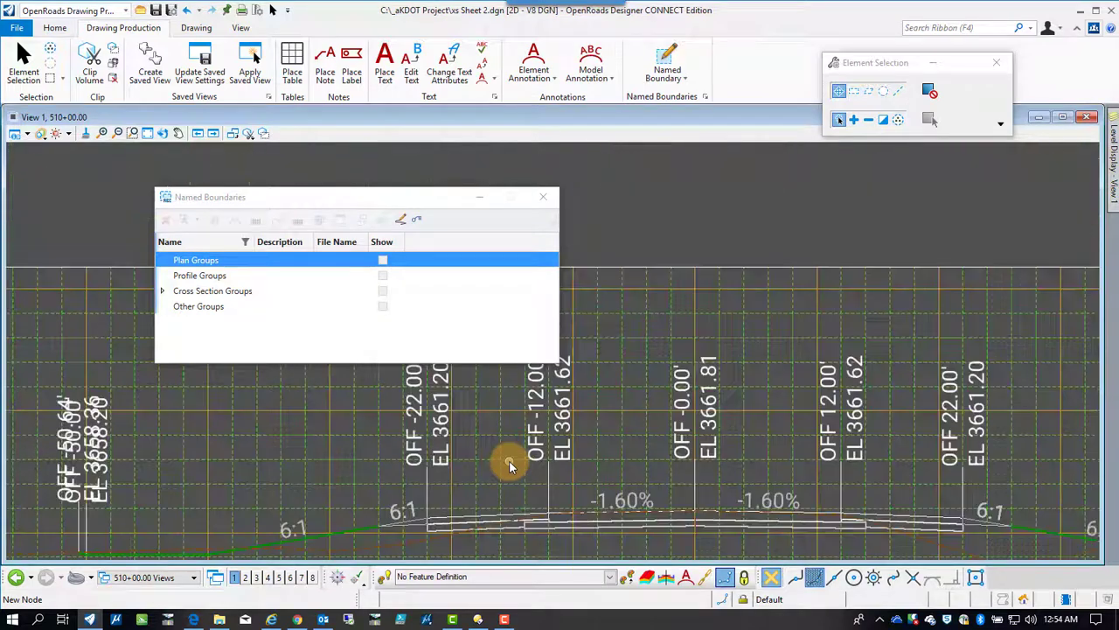
{"action": "mouse_move", "coordinate": [510, 463]}
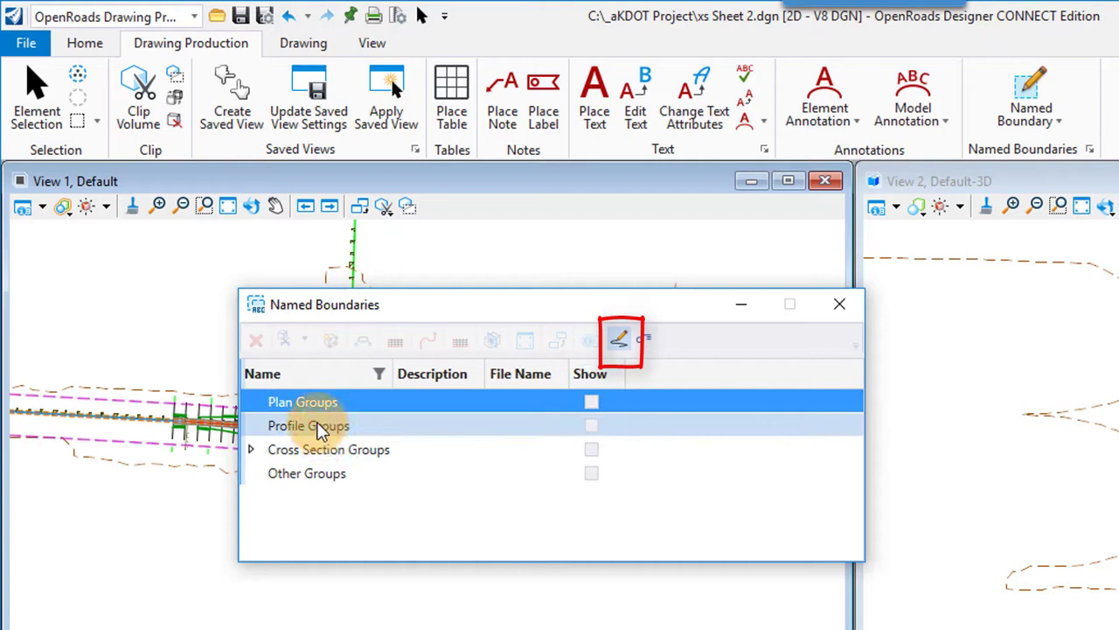
Step: Recreate the cross-section drawings with Add To Sheet Index and Open Model checked
{"action": "left_click", "coordinate": [329, 449]}
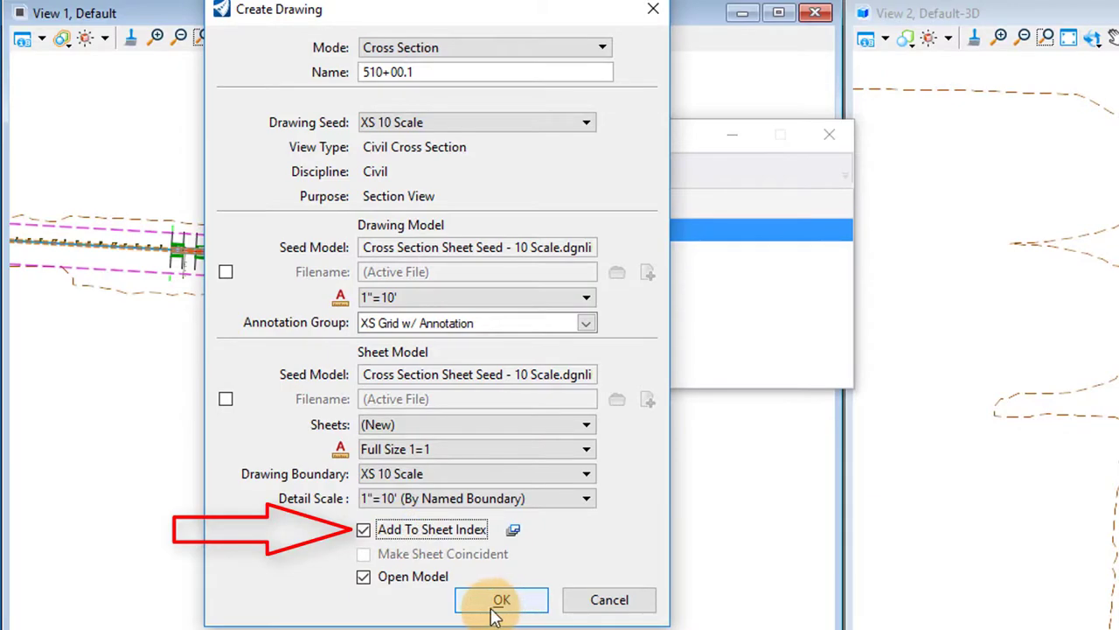
{"action": "left_click", "coordinate": [501, 599]}
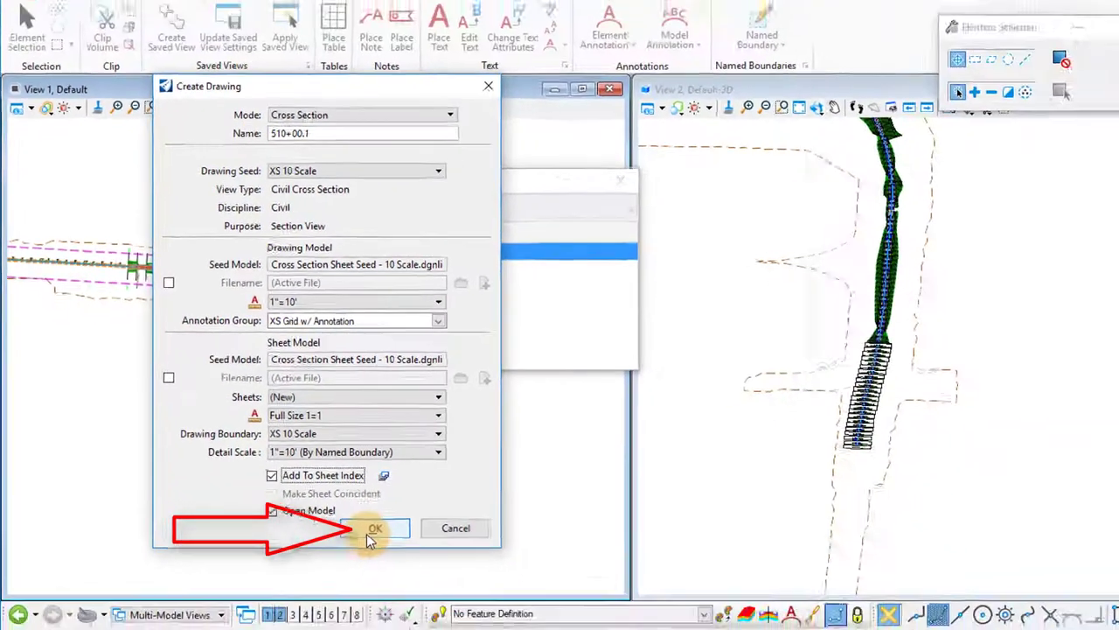
{"action": "left_click", "coordinate": [375, 527]}
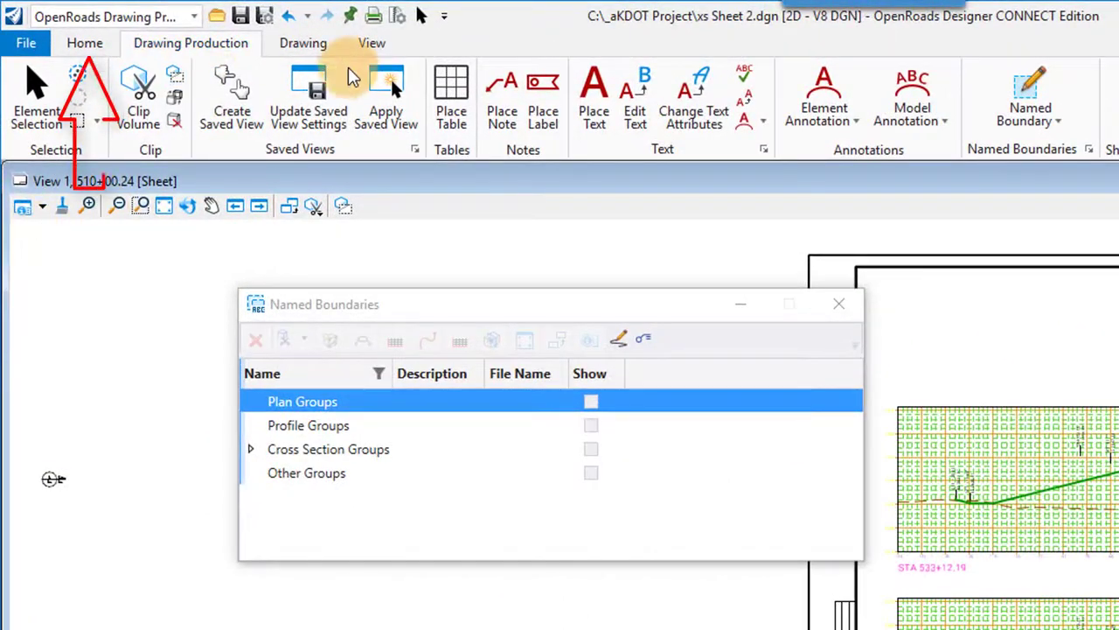
Step: Open Explorer, close Named Boundaries, and expand the test (10) sheet index to list A001–A010
{"action": "left_click", "coordinate": [85, 42]}
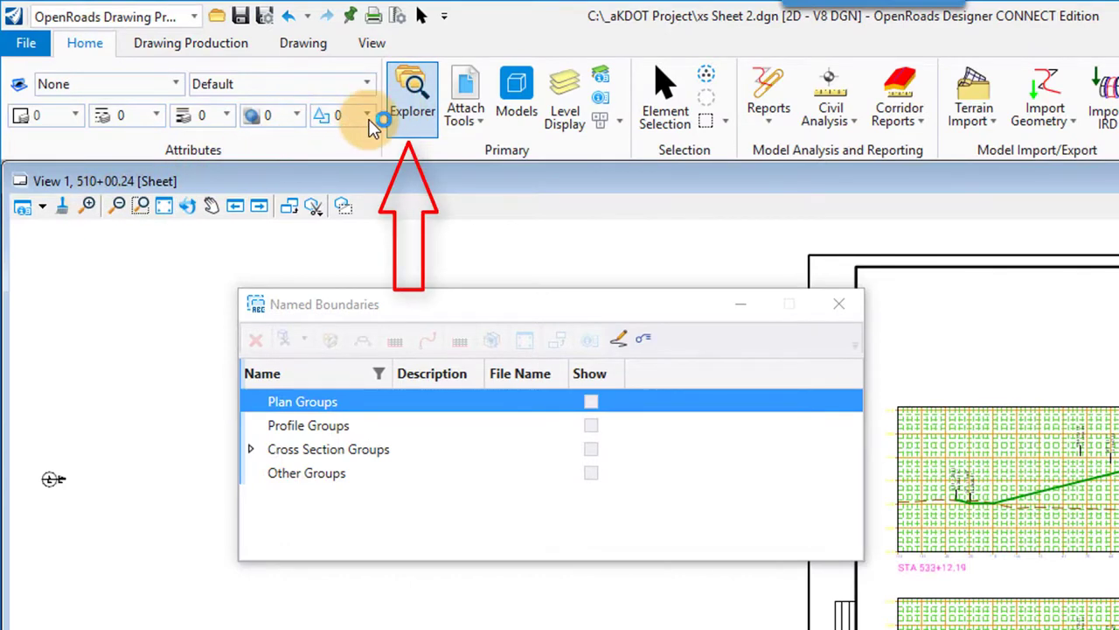
{"action": "left_click", "coordinate": [412, 96]}
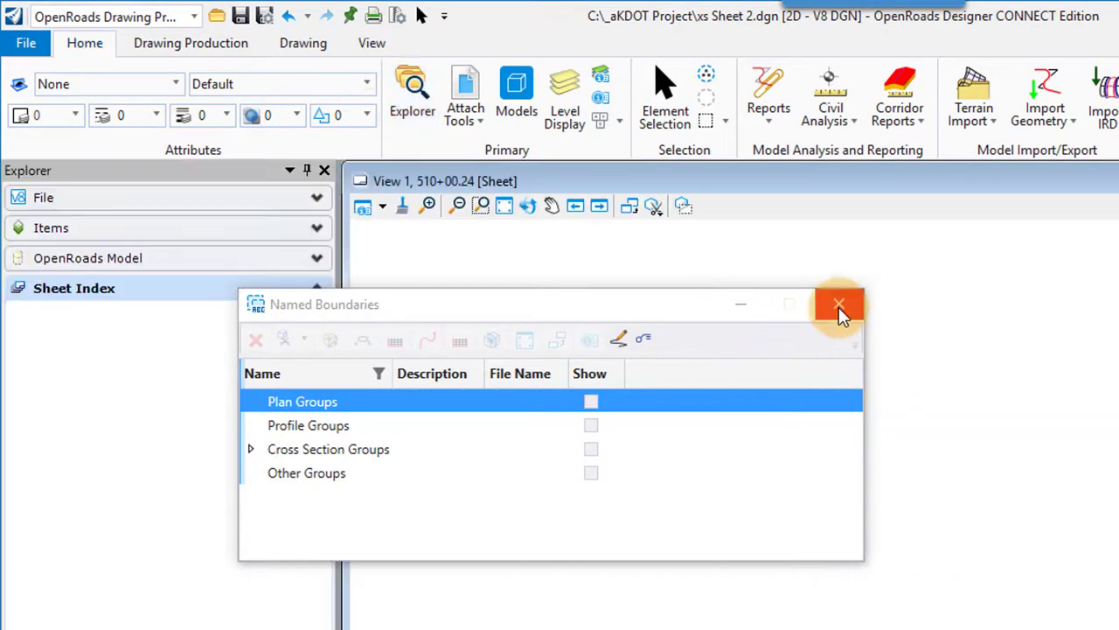
{"action": "left_click", "coordinate": [838, 304]}
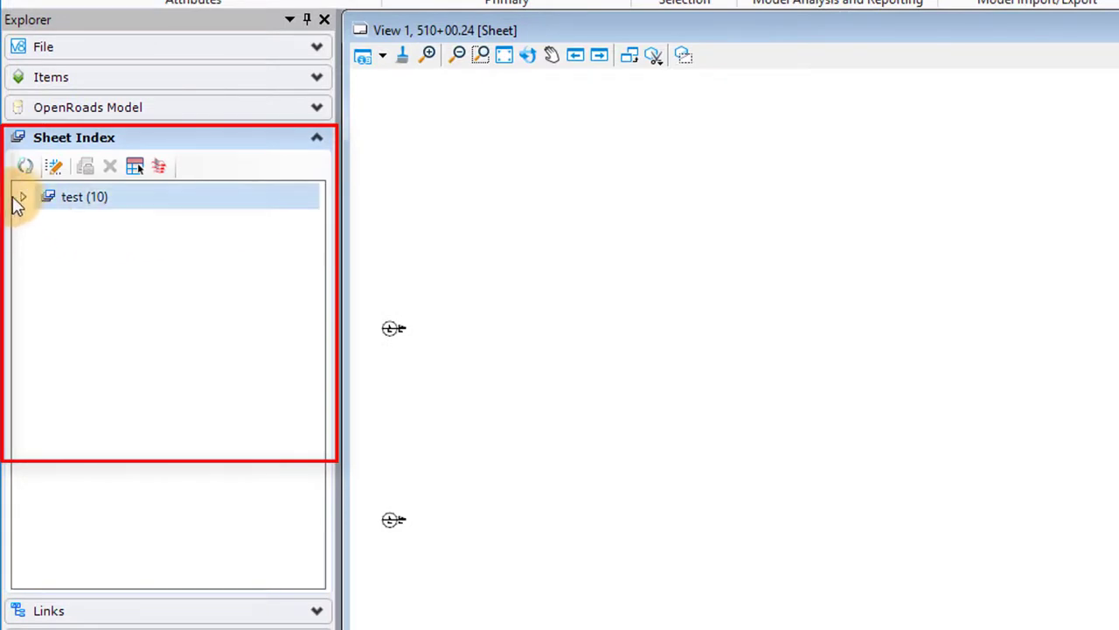
{"action": "mouse_move", "coordinate": [171, 431]}
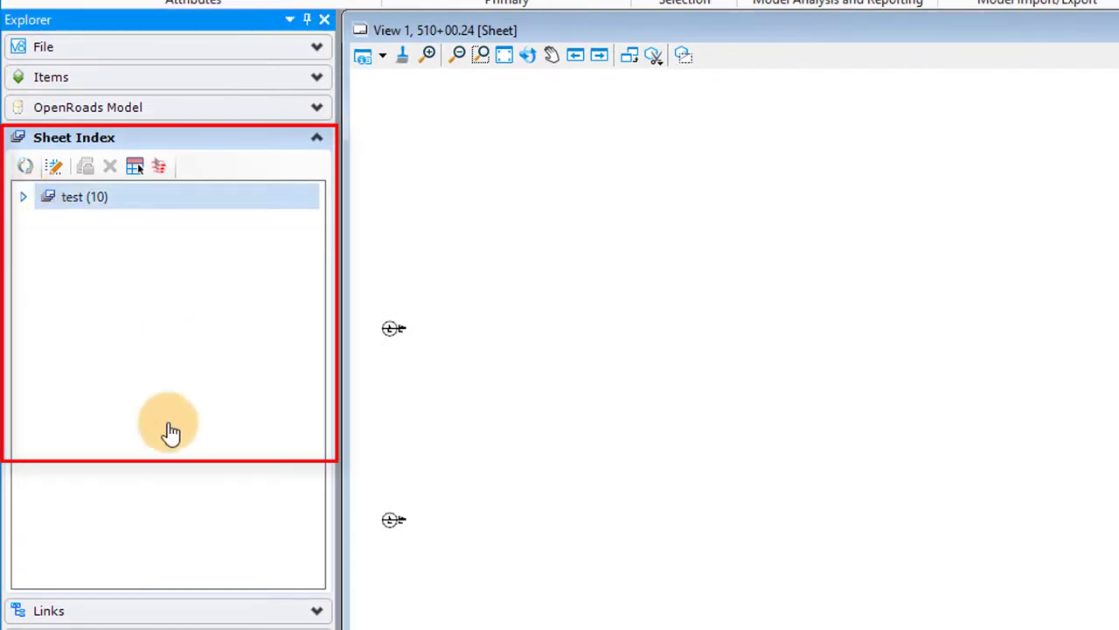
{"action": "left_click", "coordinate": [23, 195]}
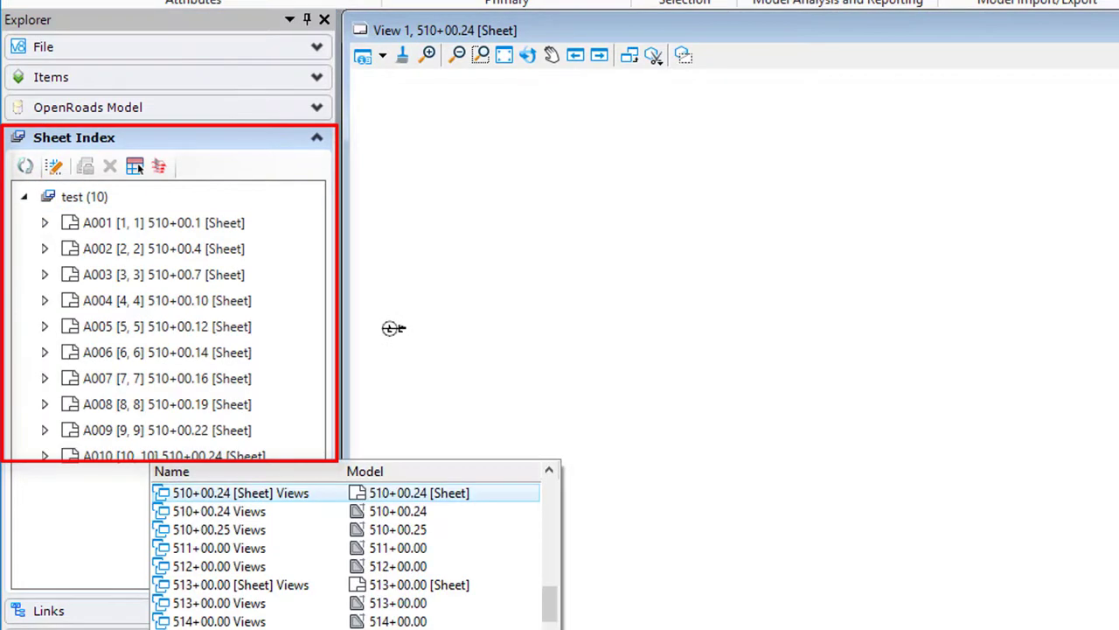
{"action": "scroll", "scroll_direction": "down", "scroll_amount": 3}
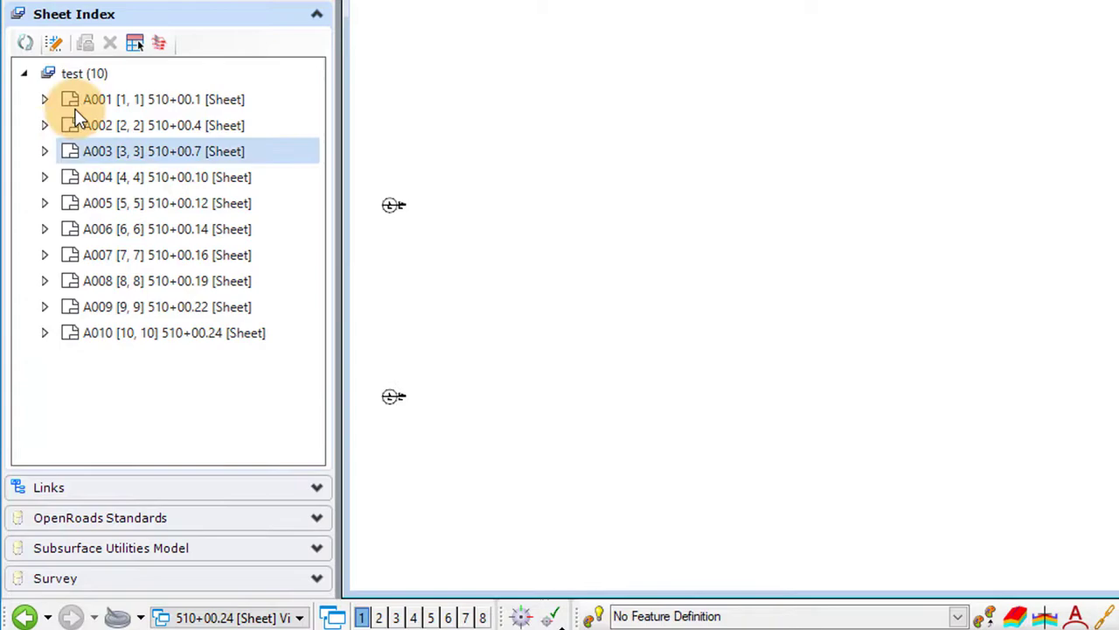
Step: Open sheets A001, A002 and A003 from the Sheet Index in the view
{"action": "double_click", "coordinate": [163, 99]}
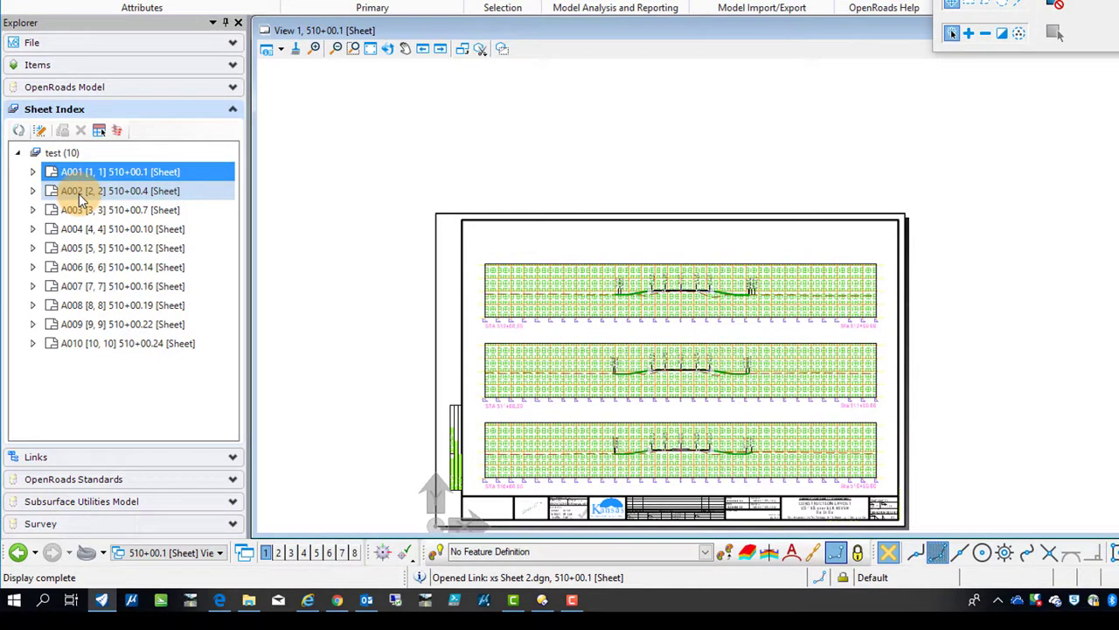
{"action": "left_click", "coordinate": [120, 191]}
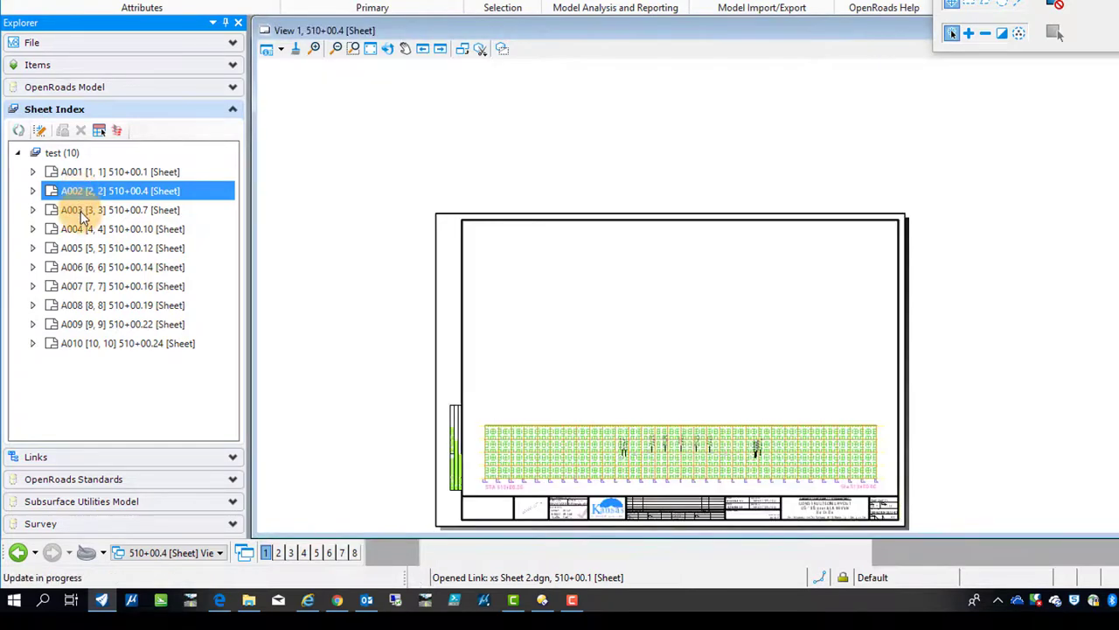
{"action": "left_click", "coordinate": [120, 210]}
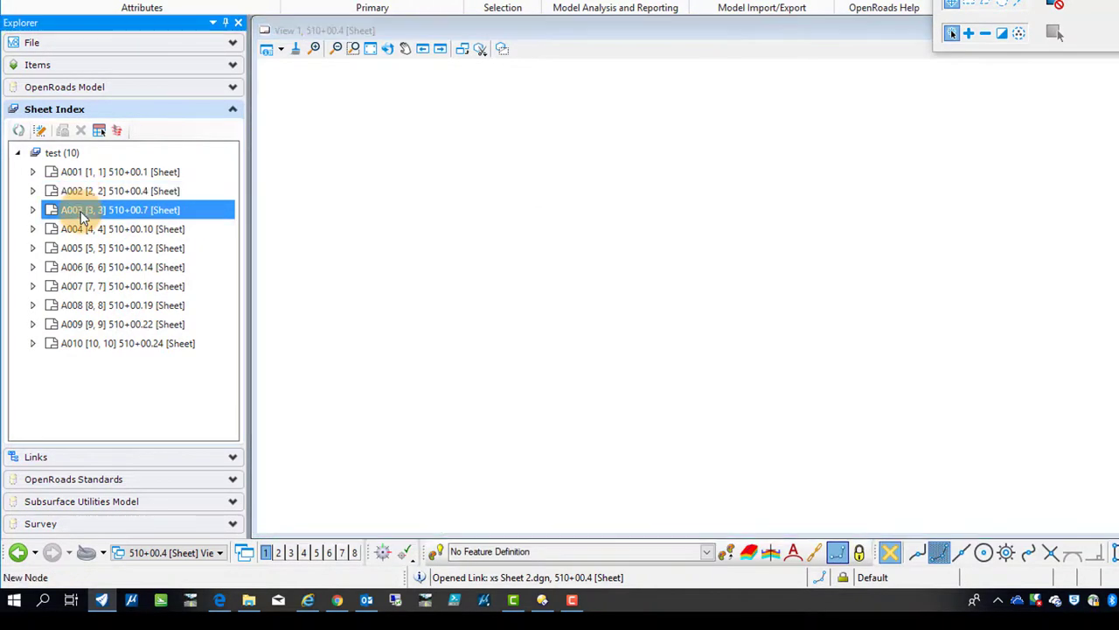
{"action": "double_click", "coordinate": [120, 209]}
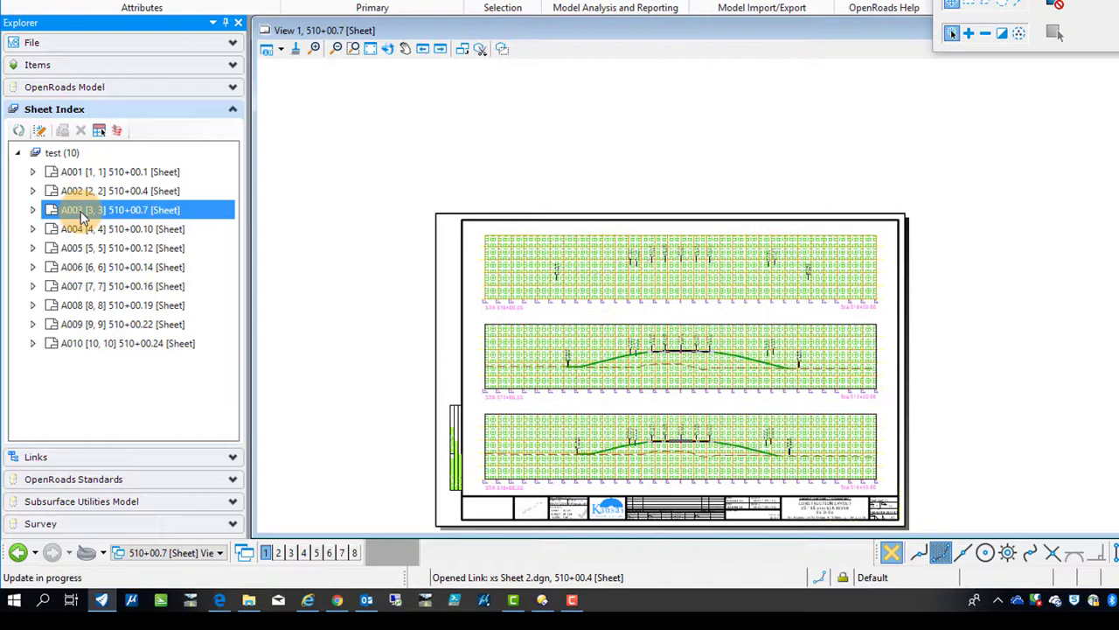
{"action": "left_click", "coordinate": [119, 209]}
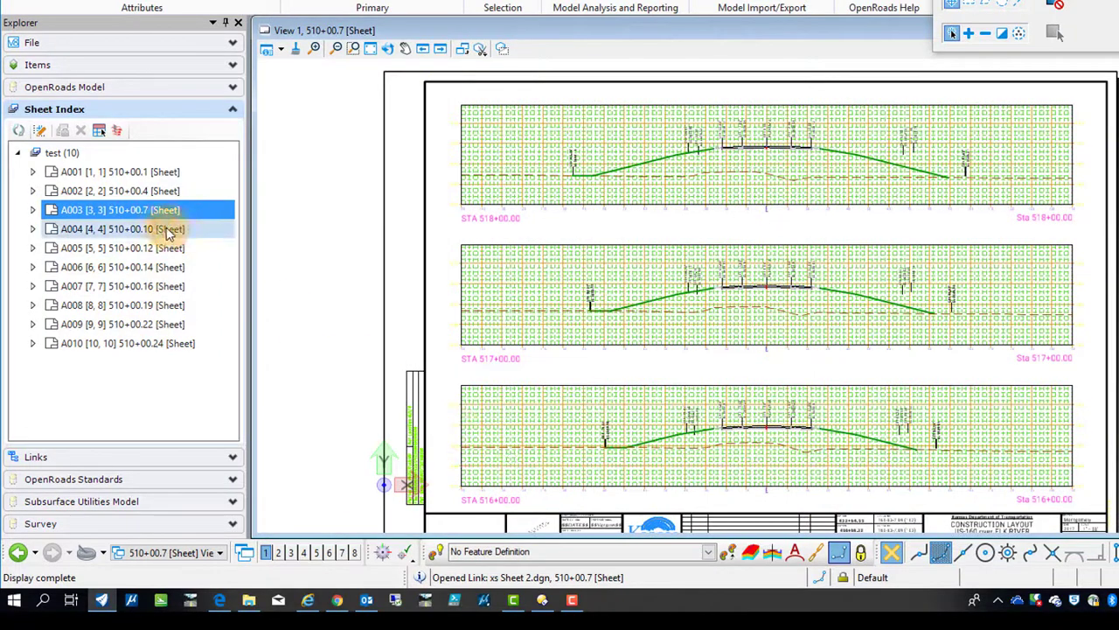
Step: Open sheets A004 and A010, then display sheet A005 (510+00.12)
{"action": "left_click", "coordinate": [122, 228]}
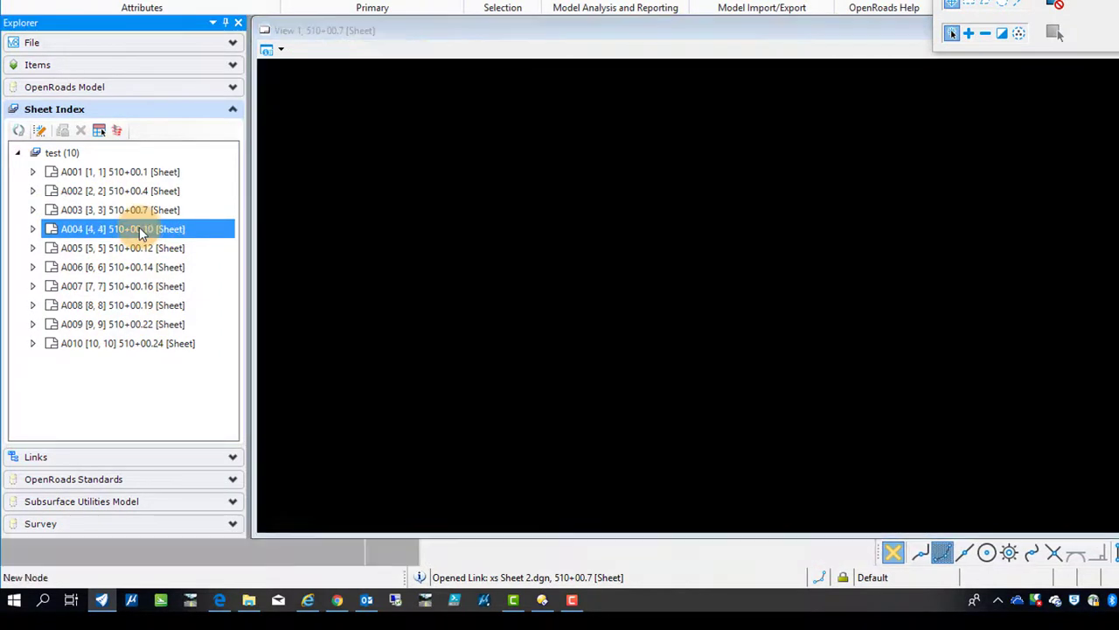
{"action": "double_click", "coordinate": [122, 228]}
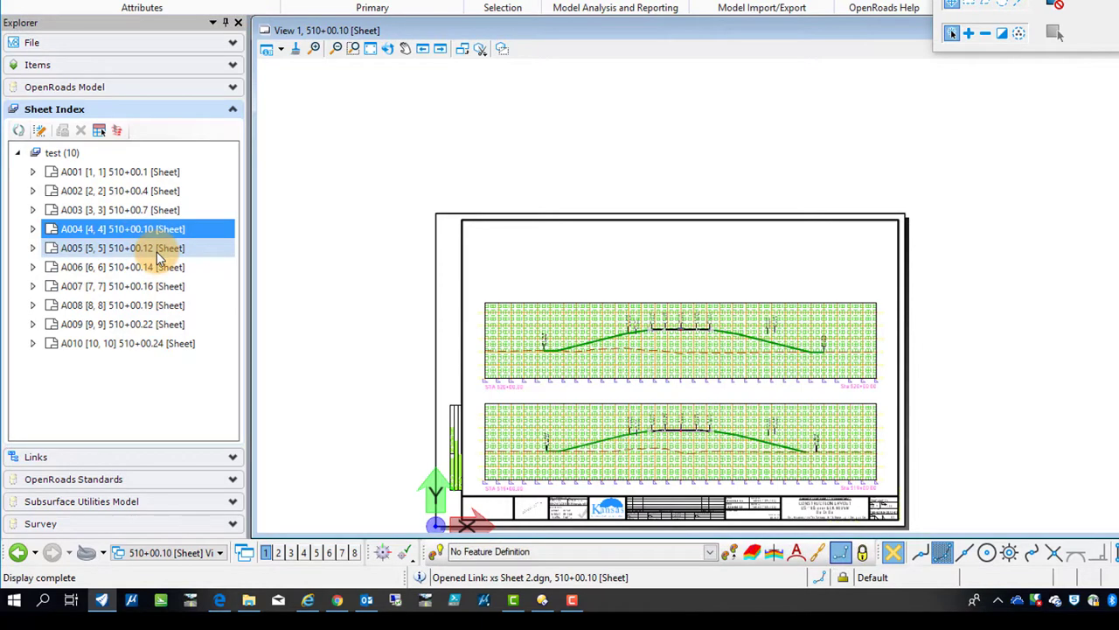
{"action": "left_click", "coordinate": [127, 343]}
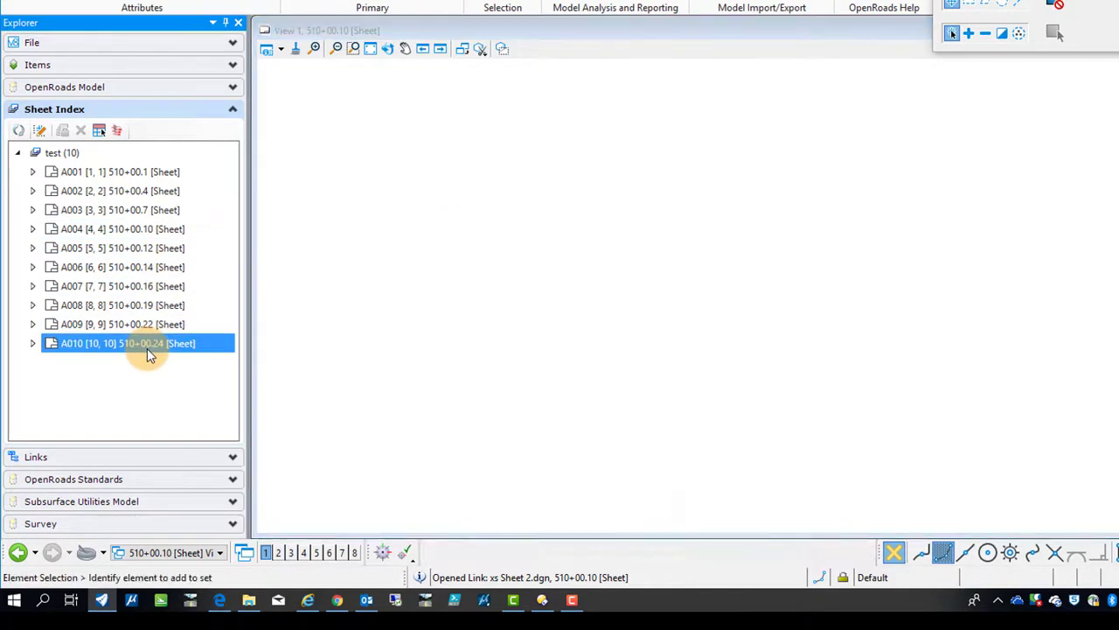
{"action": "double_click", "coordinate": [128, 343]}
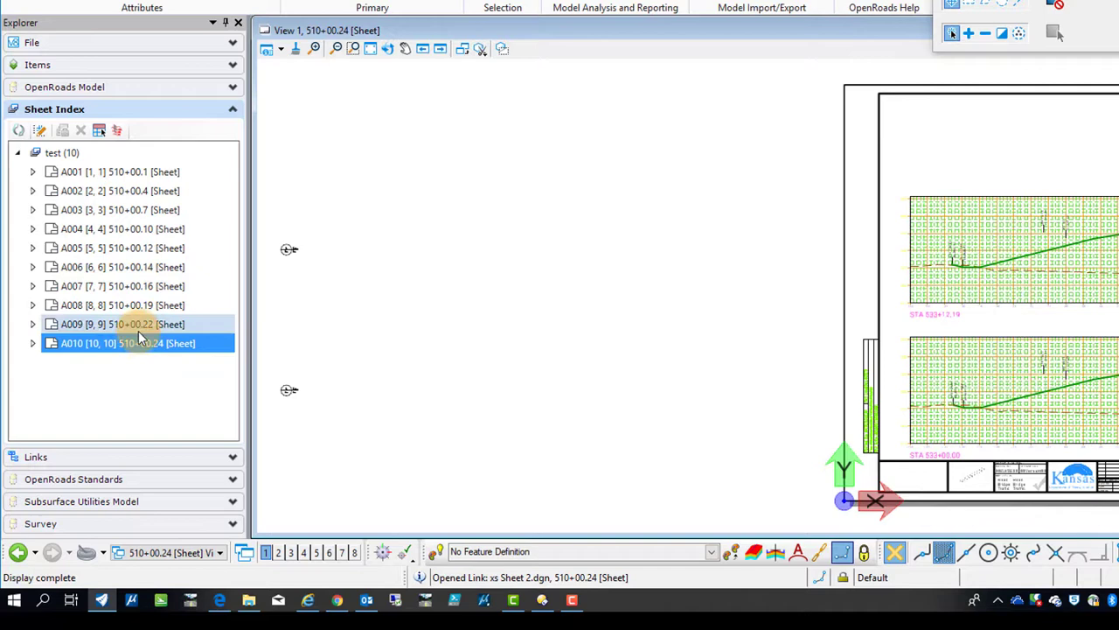
{"action": "double_click", "coordinate": [123, 248]}
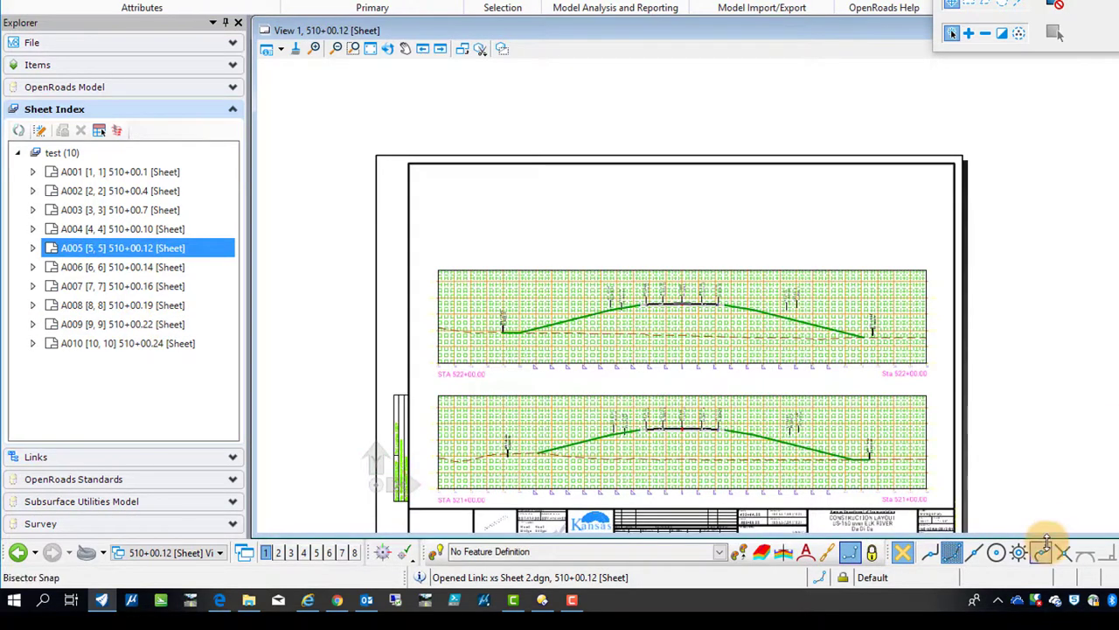